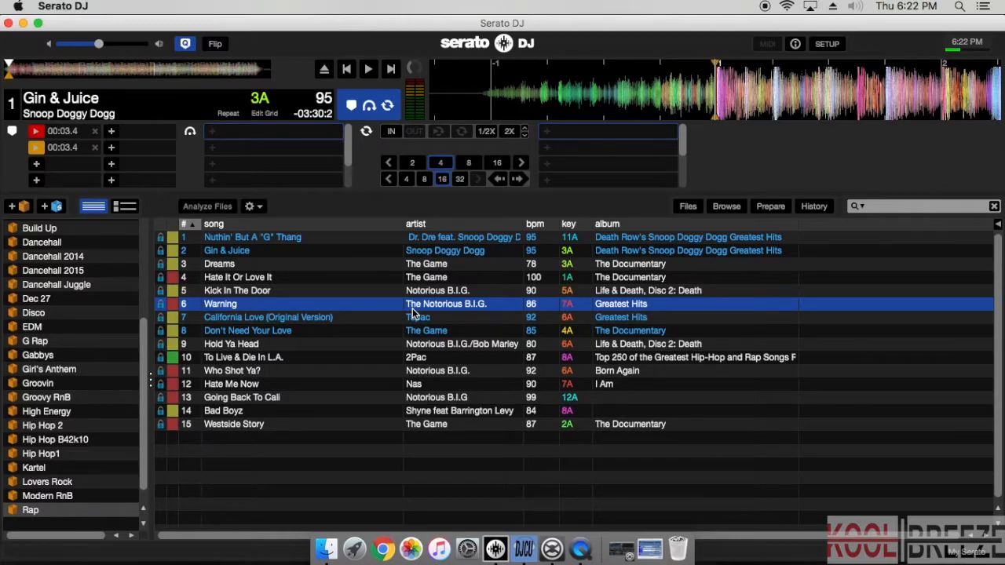
pyautogui.moveTo(475, 236)
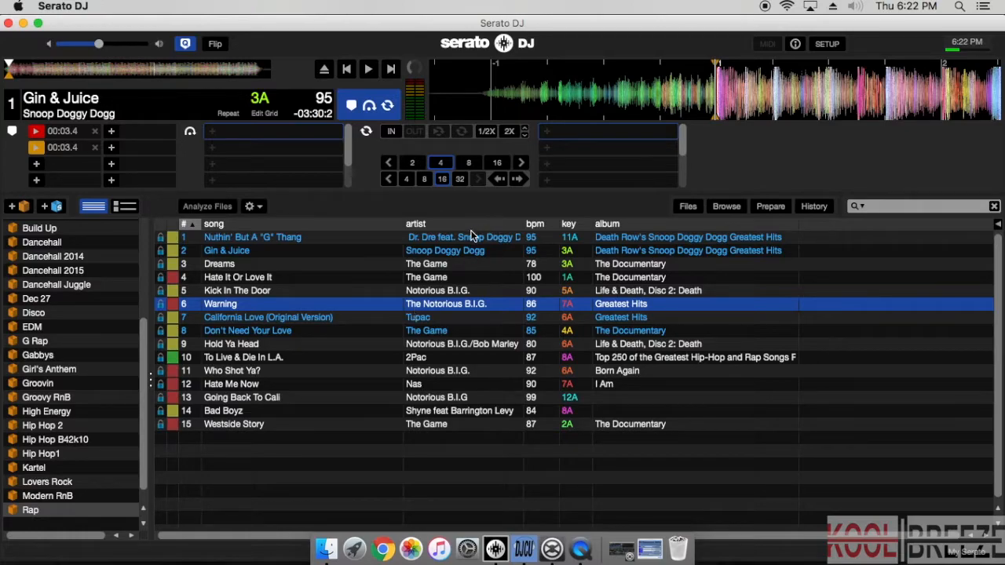
# Load Nuthin' But A "G" Thang from the Rap crate onto Deck 1 so its cues appear
pyautogui.click(31, 511)
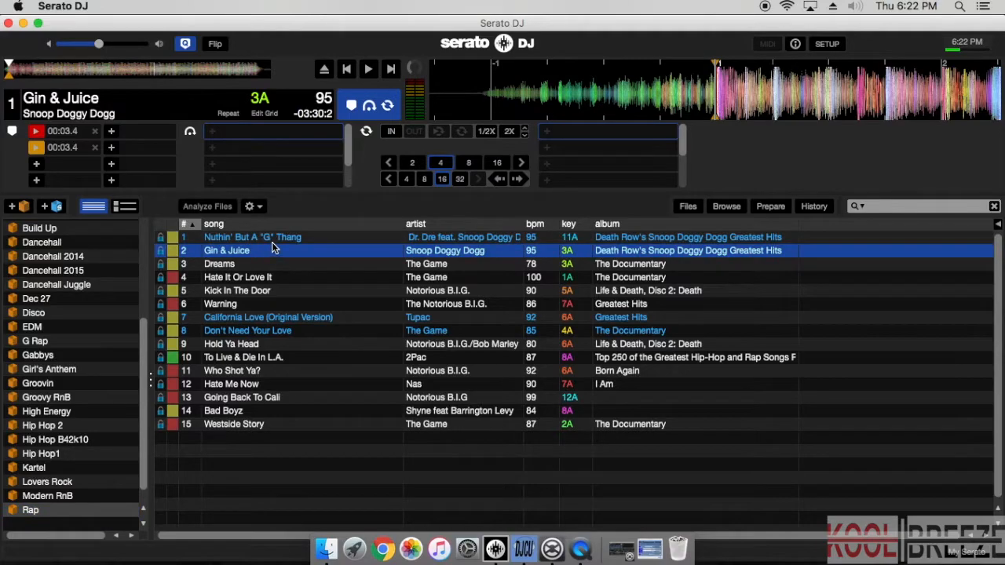
pyautogui.click(251, 237)
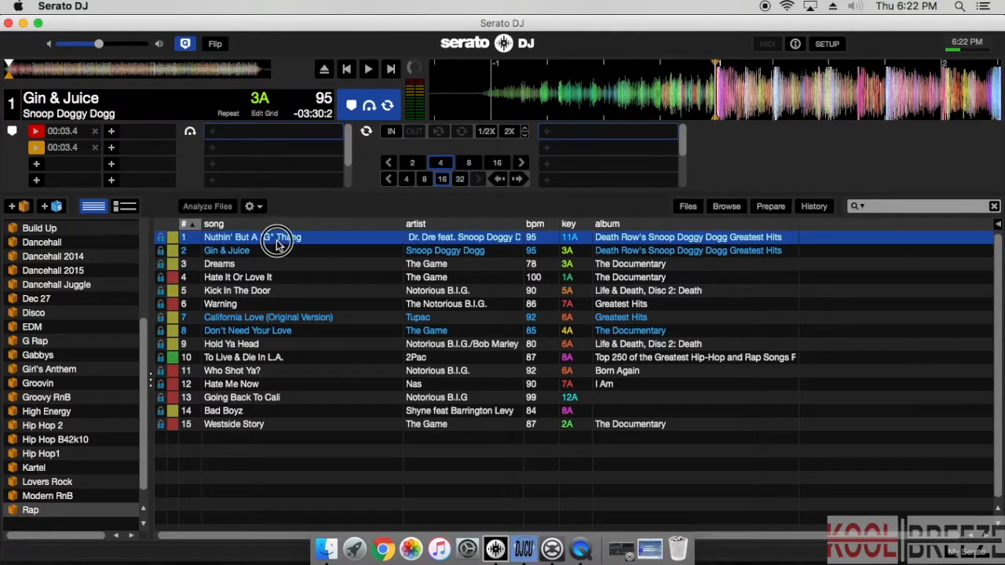
pyautogui.doubleClick(253, 237)
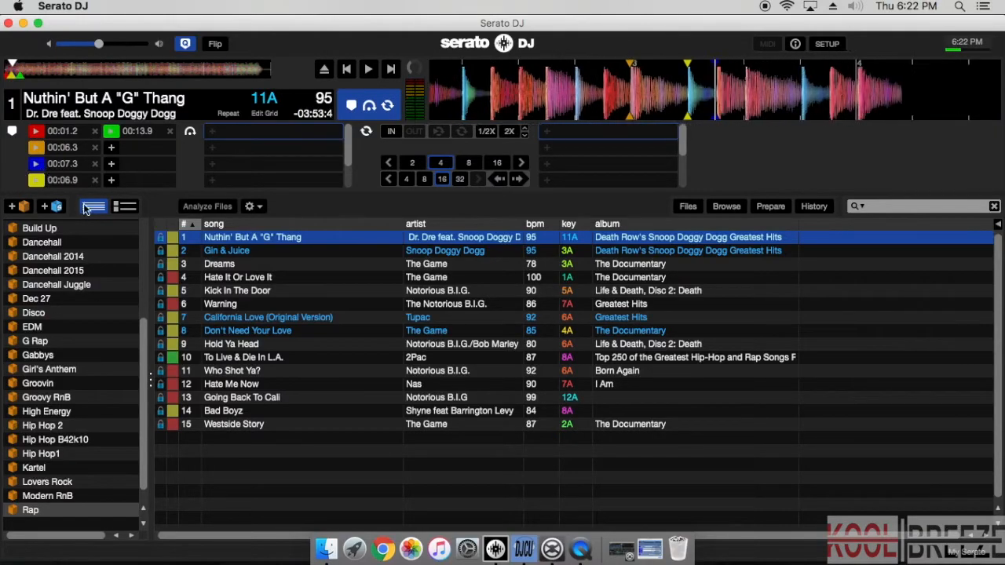
pyautogui.doubleClick(226, 250)
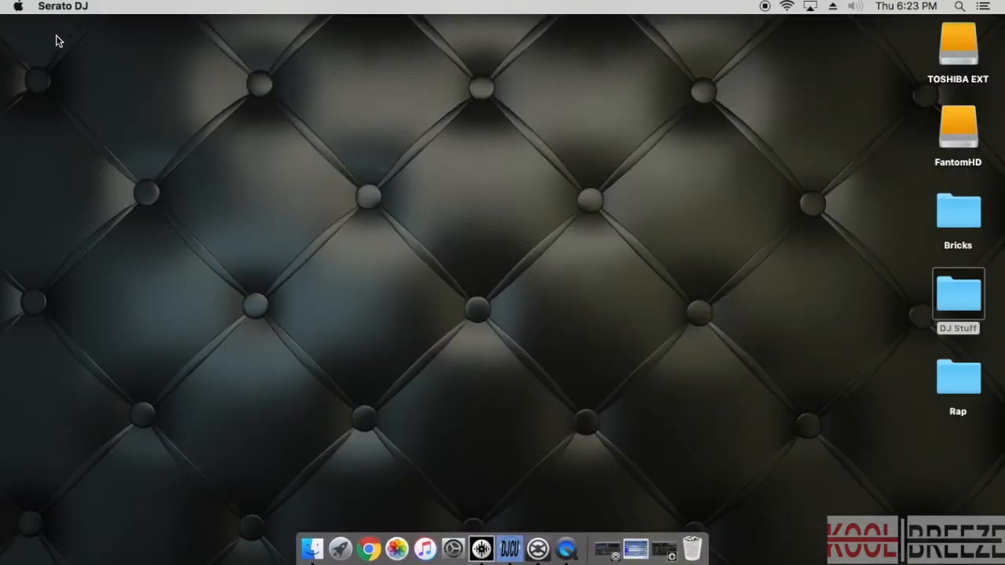
pyautogui.moveTo(697, 305)
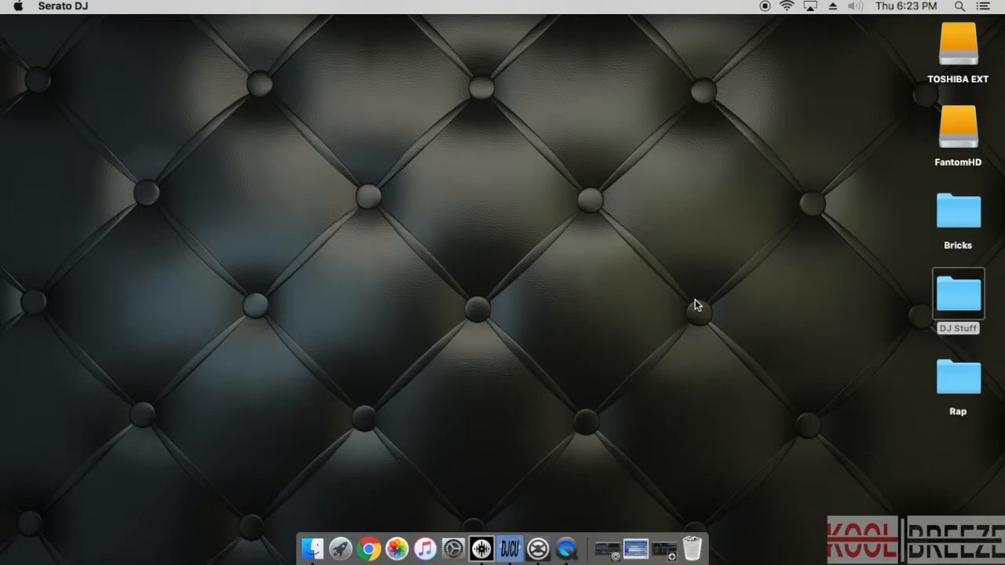
pyautogui.moveTo(636, 548)
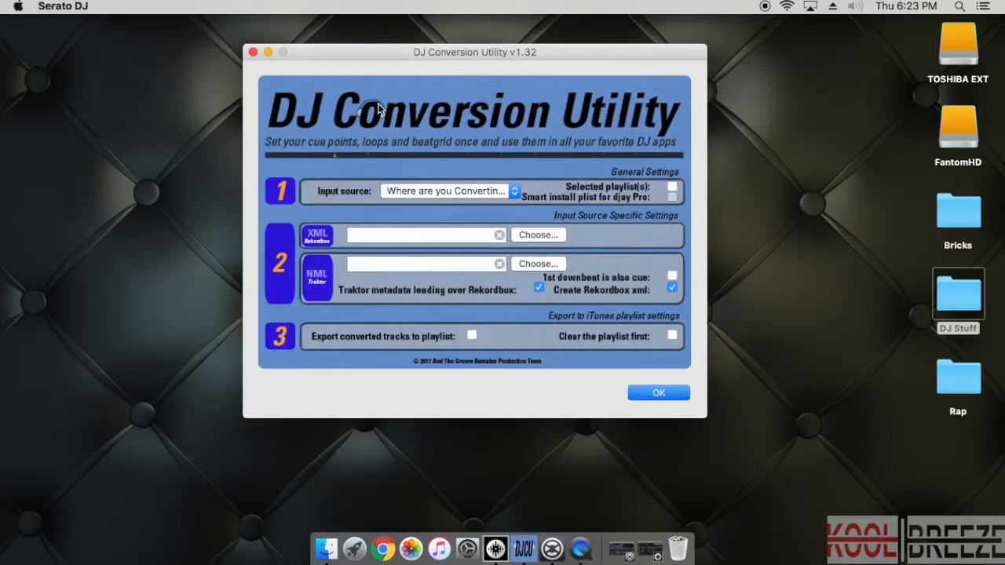
pyautogui.moveTo(292, 85)
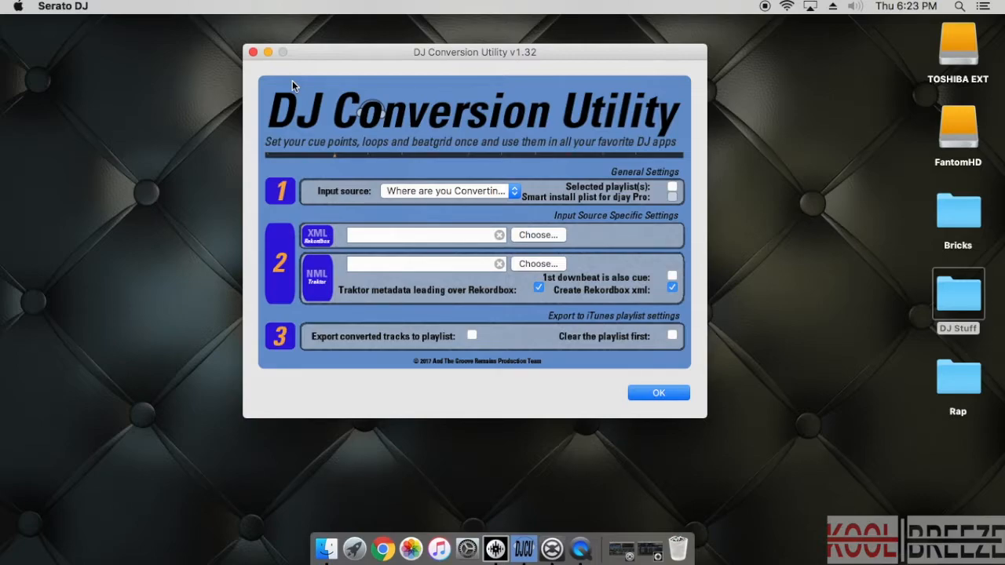
pyautogui.click(253, 52)
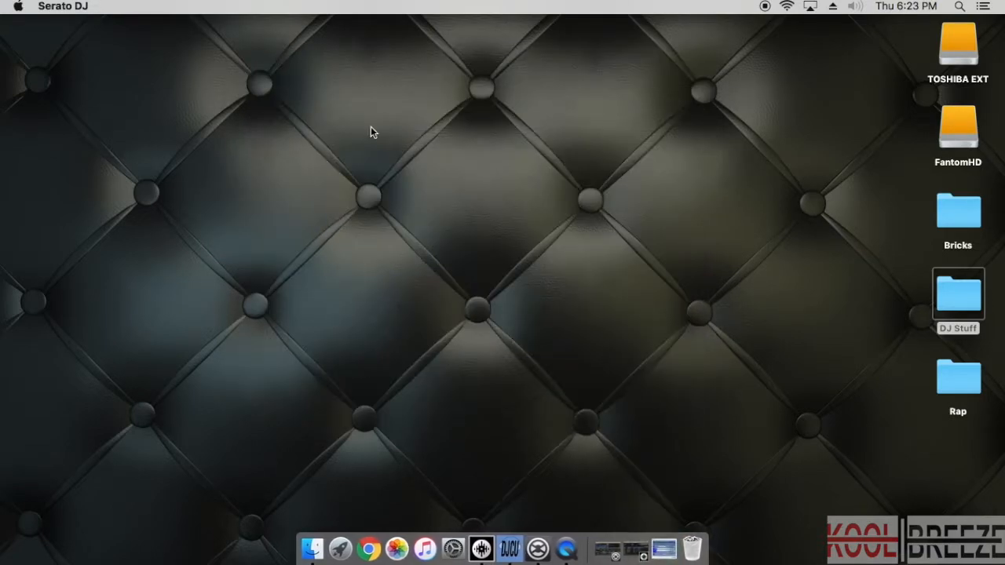
# Go into DJ Stuff and show the Traktor SSL Database Importer app's package contents
pyautogui.click(959, 295)
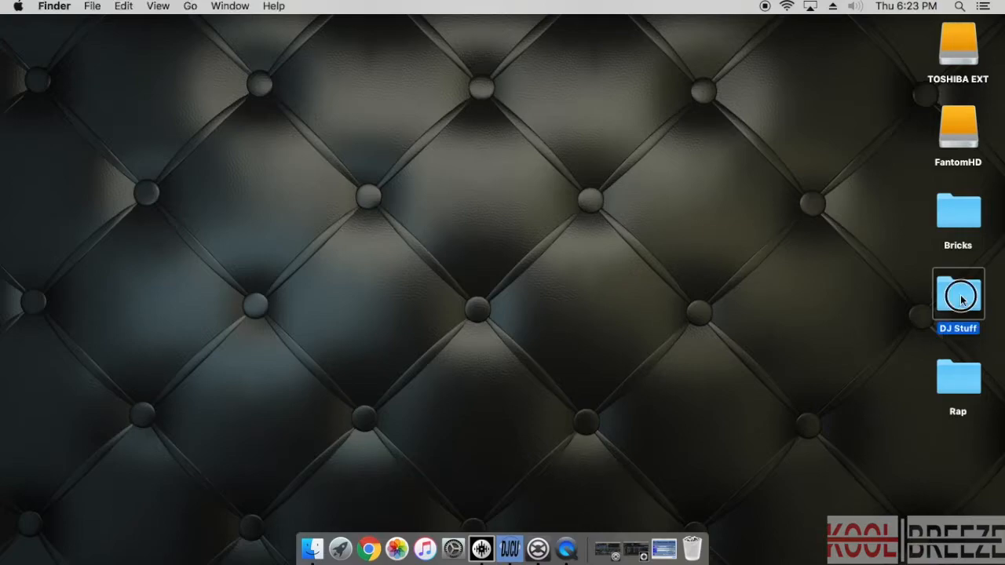
pyautogui.doubleClick(958, 296)
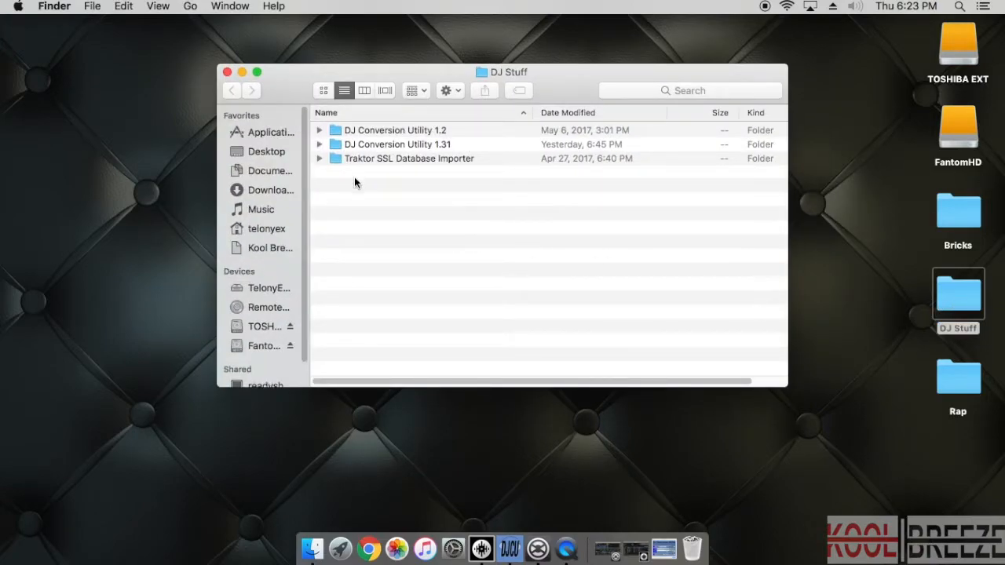
pyautogui.moveTo(375, 158)
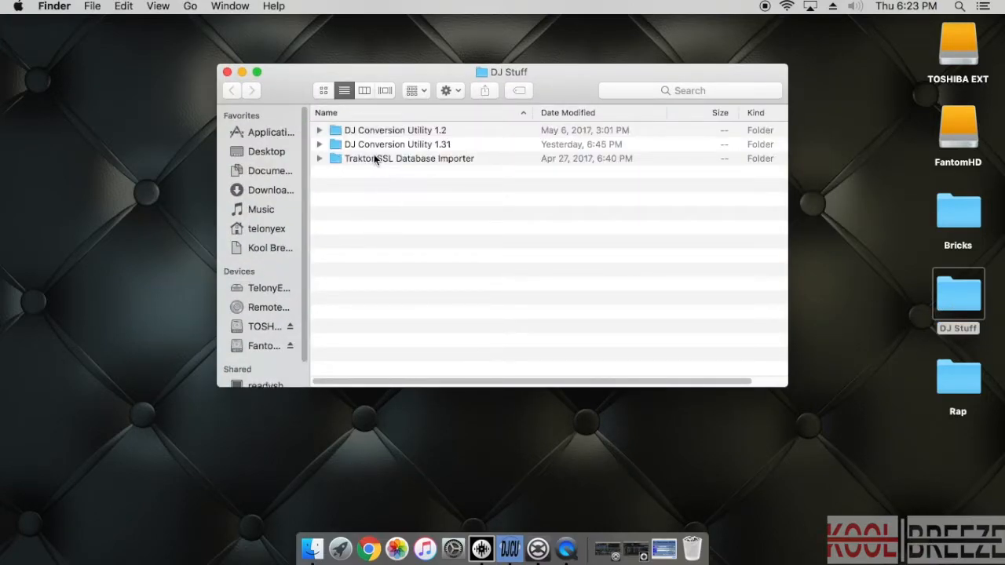
pyautogui.moveTo(365, 171)
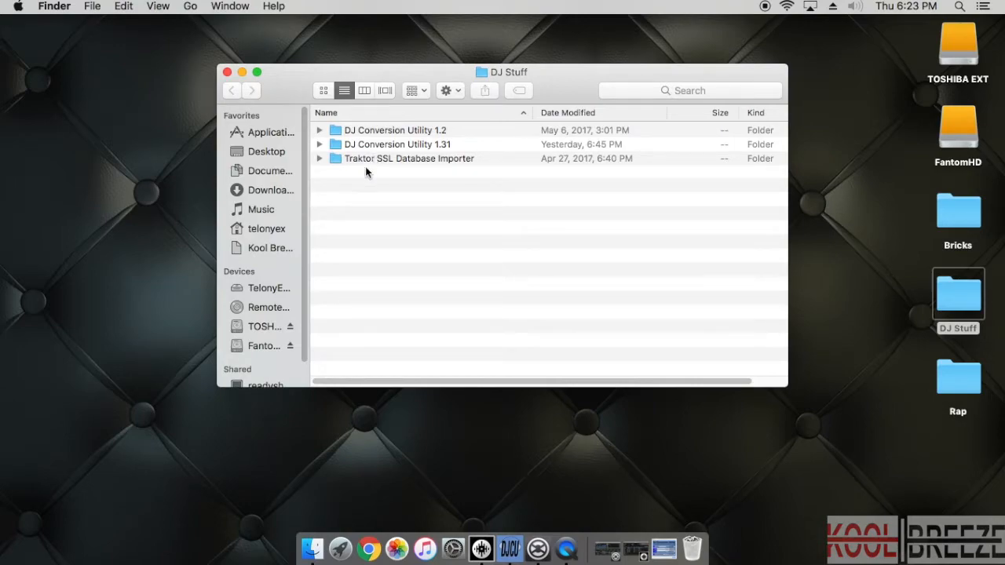
pyautogui.moveTo(366, 165)
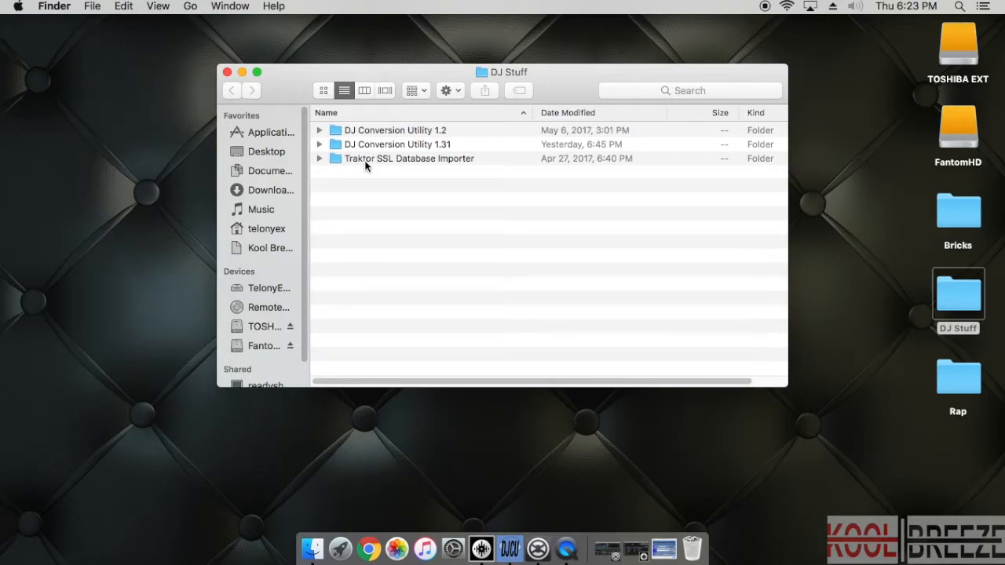
pyautogui.rightClick(410, 144)
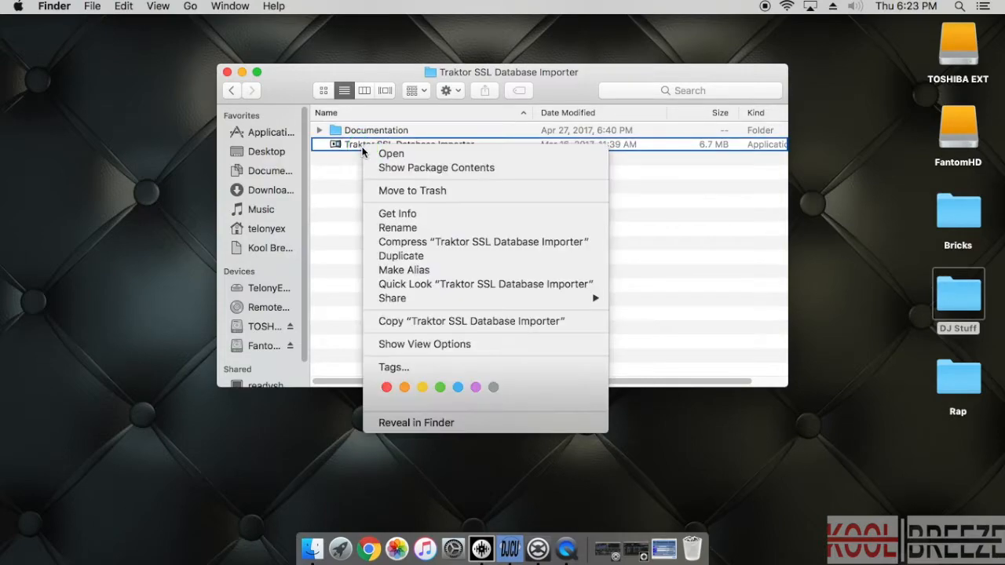
pyautogui.moveTo(411, 192)
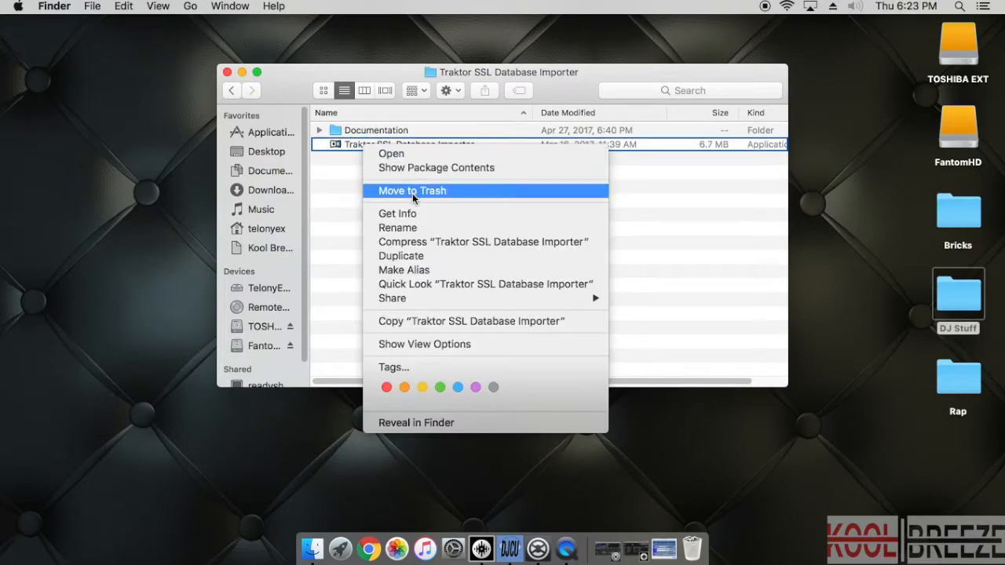
pyautogui.moveTo(436, 166)
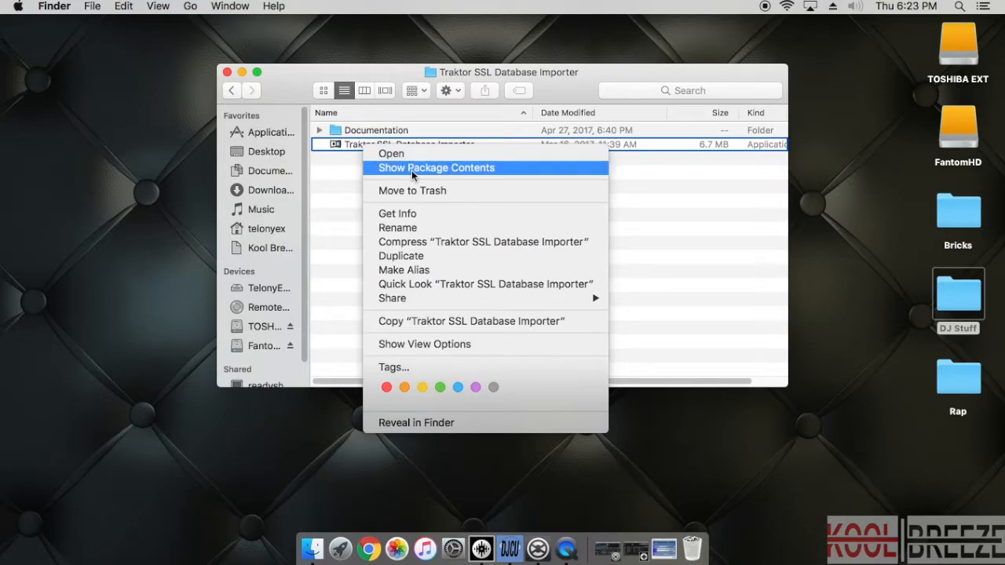
pyautogui.click(437, 167)
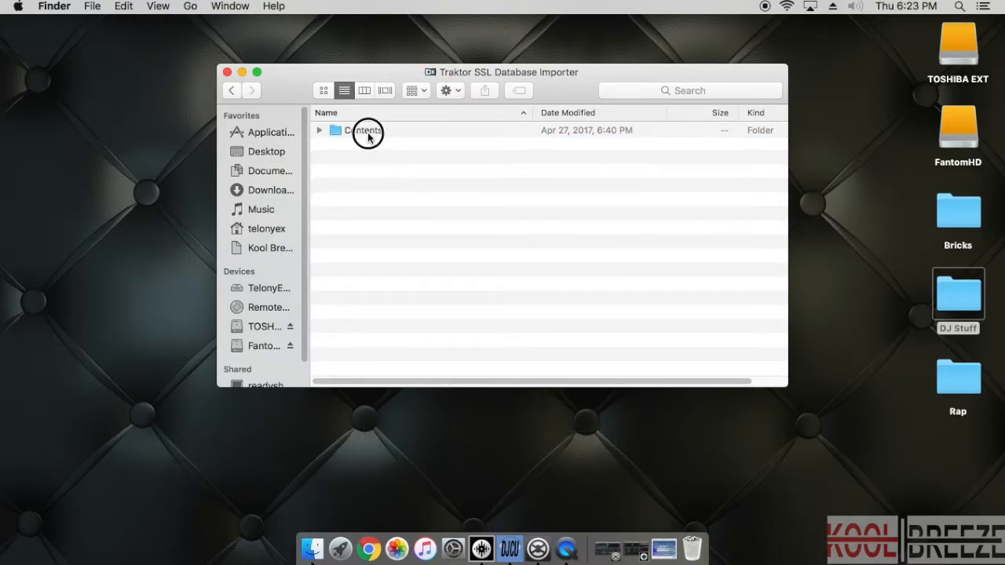
# Drill down through Contents and Resources into the Java folder
pyautogui.doubleClick(366, 131)
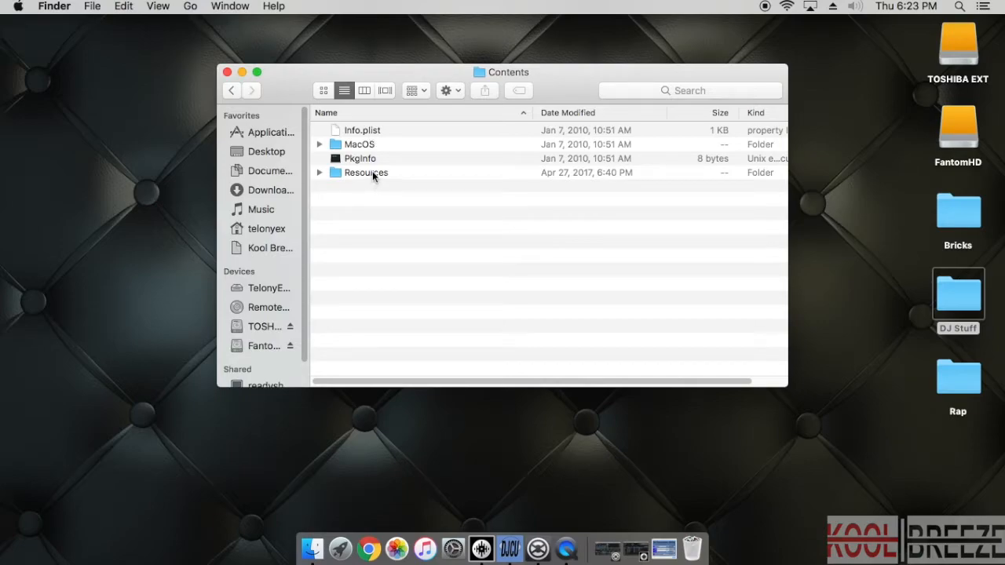
pyautogui.doubleClick(366, 171)
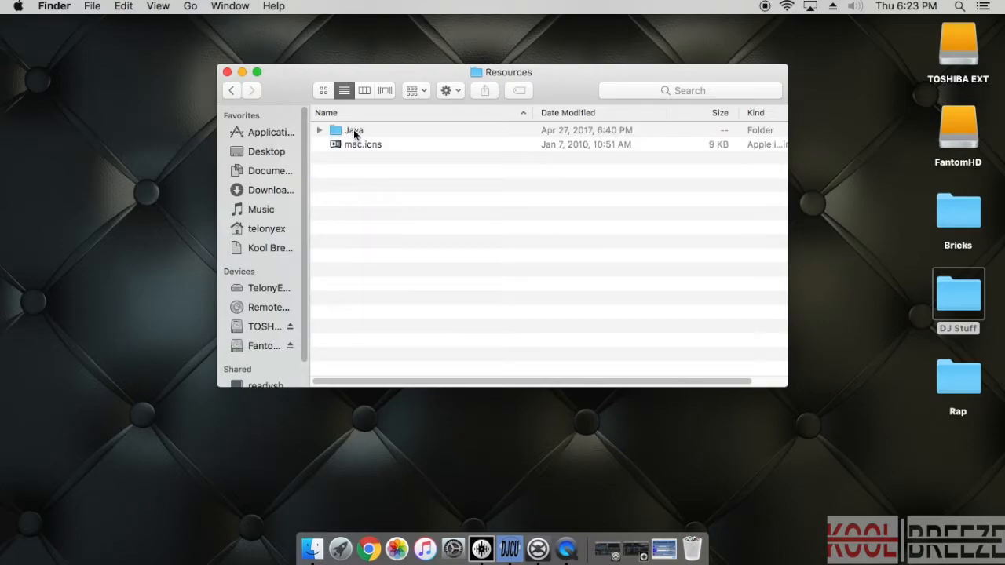
pyautogui.doubleClick(353, 131)
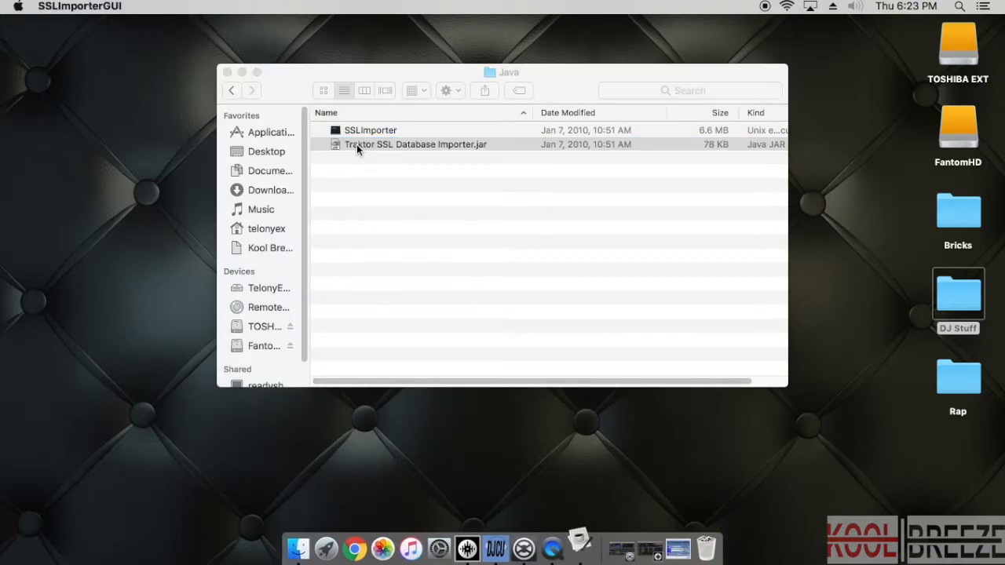
# Launch the importer .jar, choose Crates mode with Overwrite Cues / Loops, and browse for a crate
pyautogui.doubleClick(415, 145)
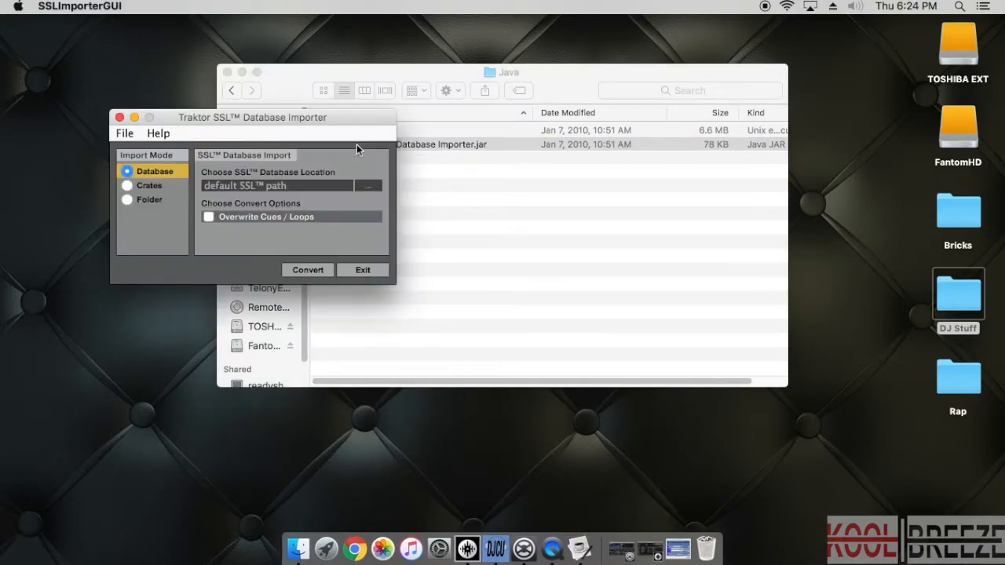
pyautogui.click(128, 185)
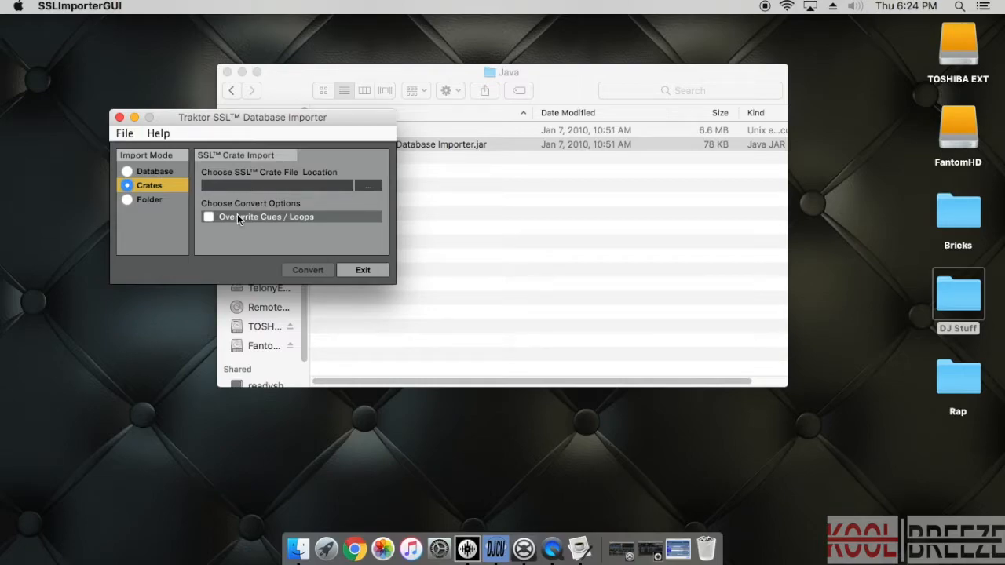
pyautogui.moveTo(233, 218)
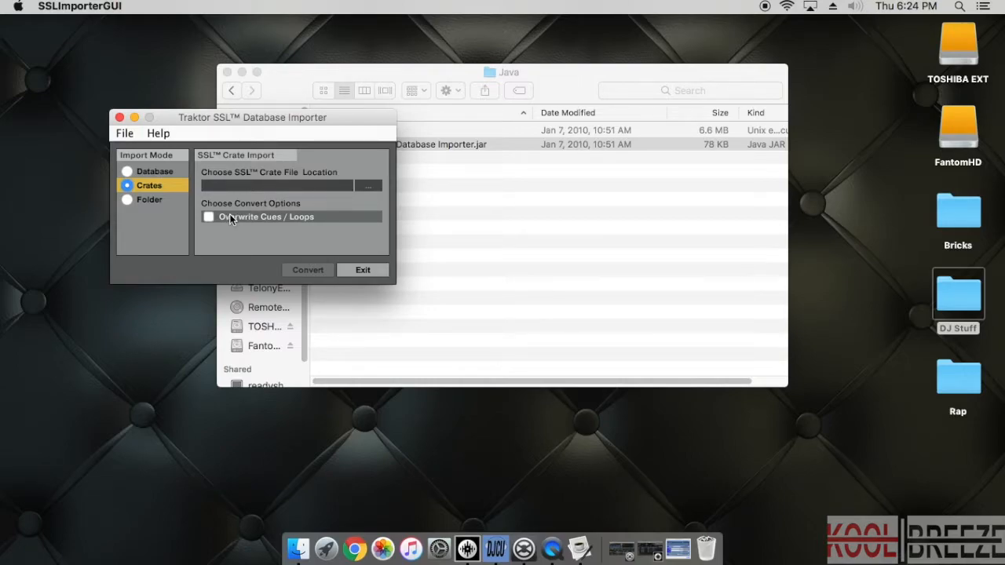
pyautogui.click(209, 217)
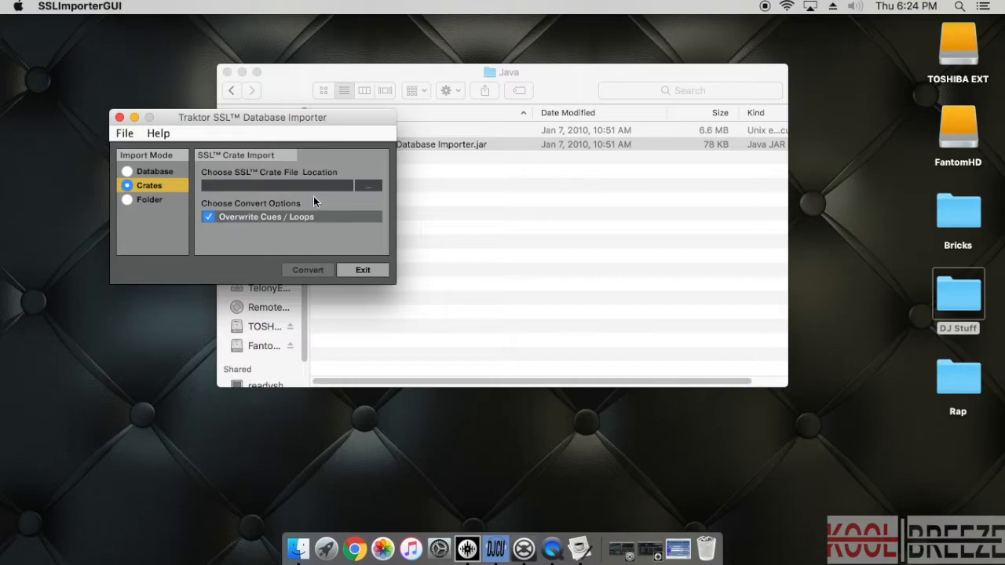
pyautogui.click(368, 186)
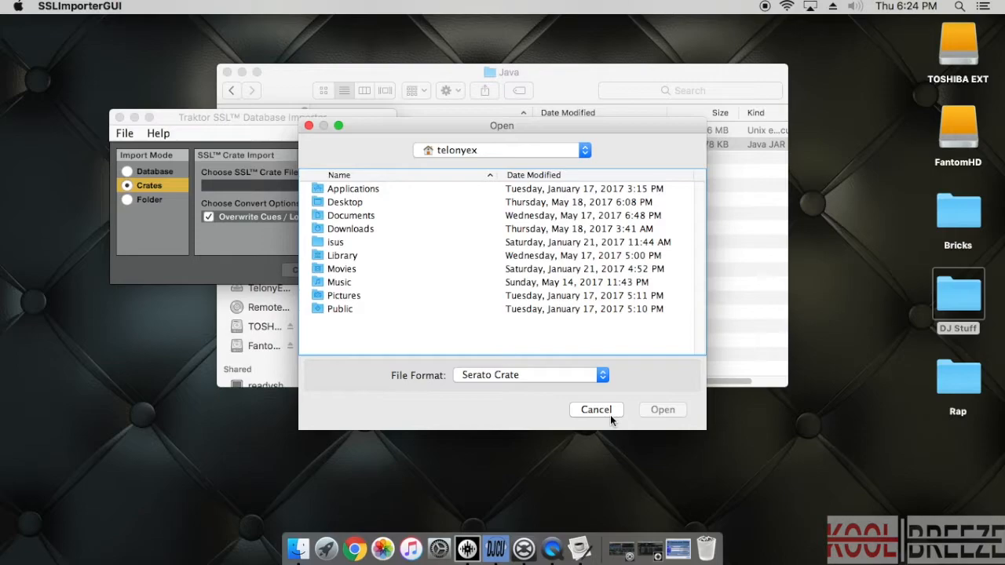
# Navigate Music > _Serato_ > Subcrates and select Rap.crate as the crate file
pyautogui.click(596, 409)
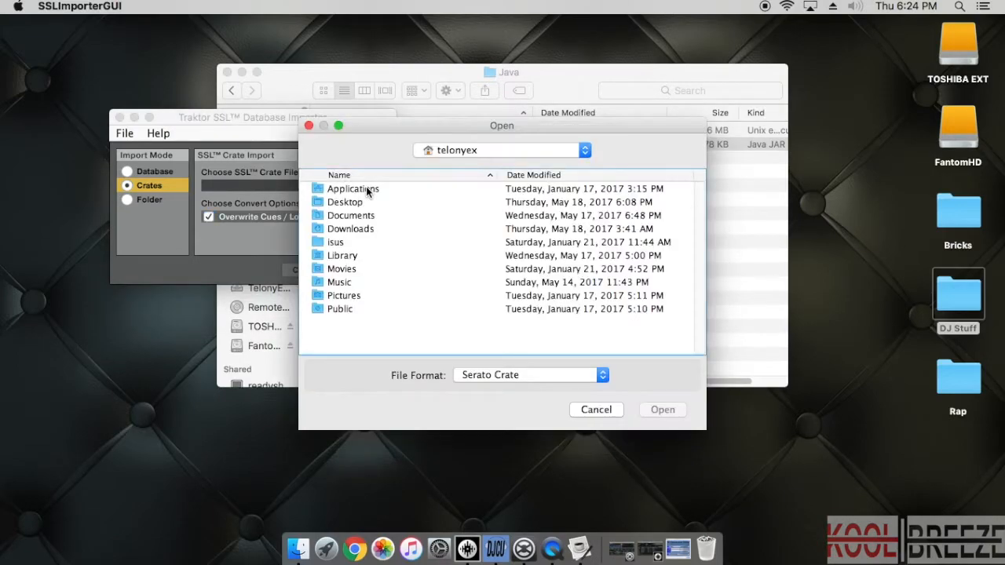
pyautogui.moveTo(346, 283)
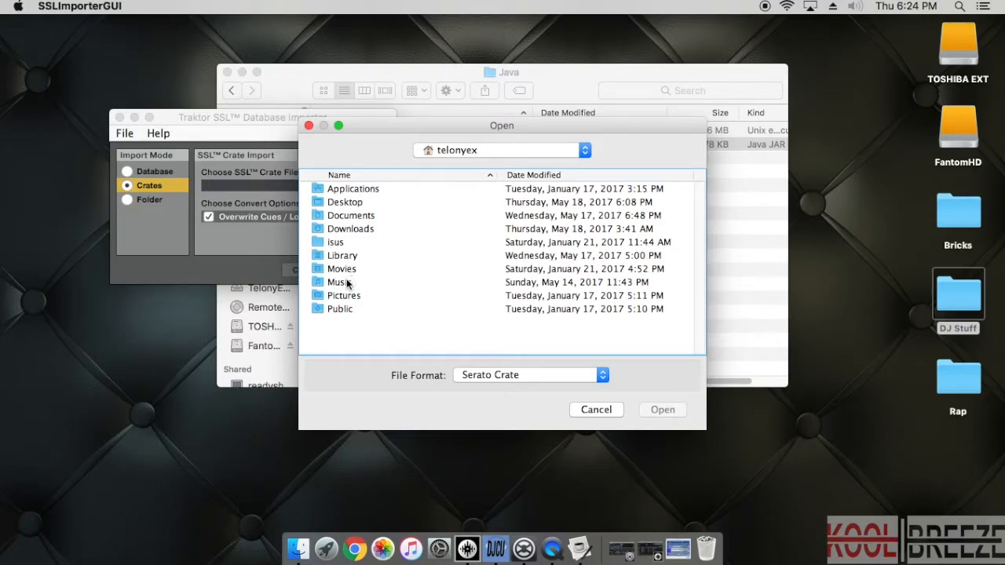
pyautogui.doubleClick(339, 283)
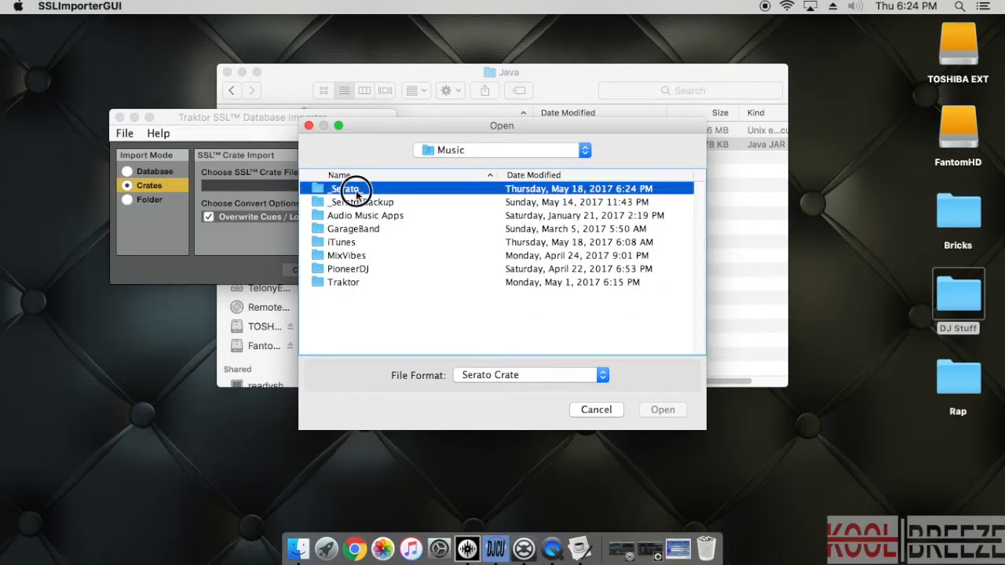
pyautogui.doubleClick(345, 189)
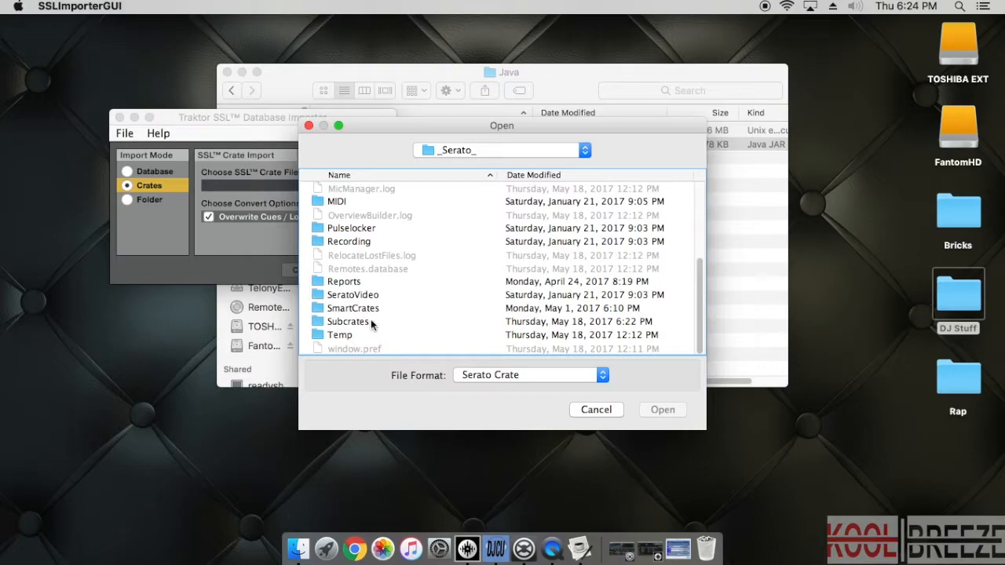
pyautogui.doubleClick(349, 320)
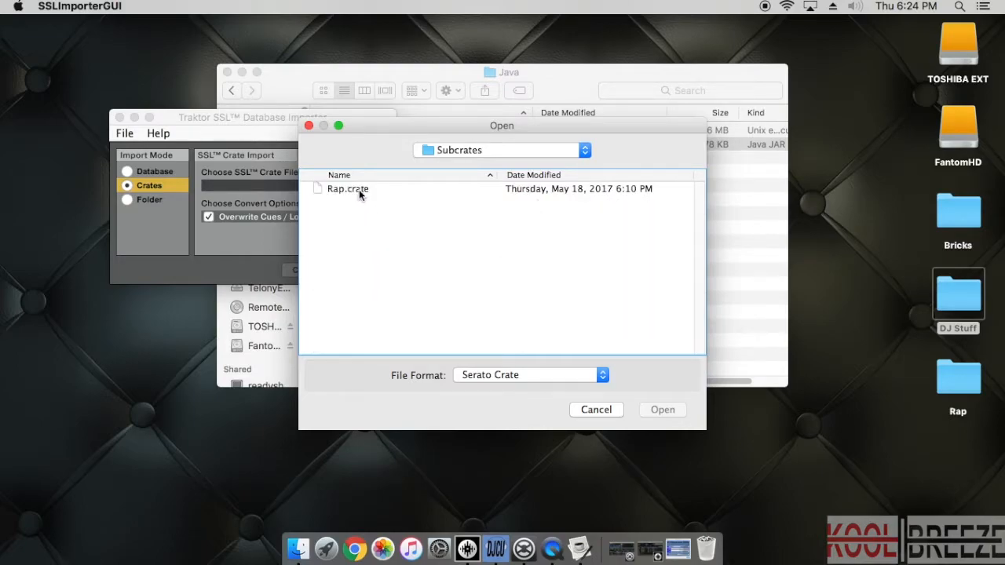
pyautogui.click(663, 408)
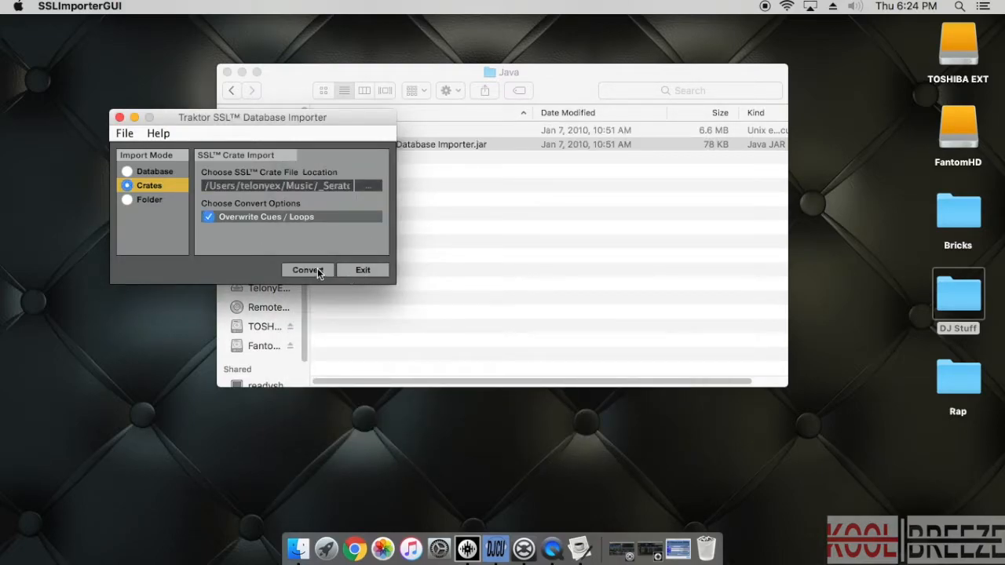
# Convert the Rap crate to Rap.nml, dismiss the log, and close the importer
pyautogui.click(308, 270)
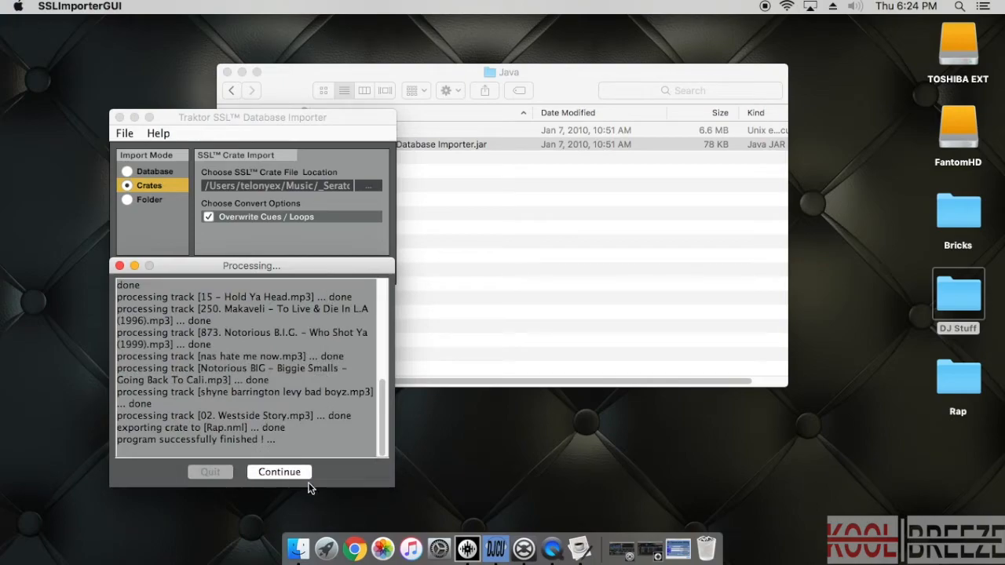
pyautogui.click(280, 472)
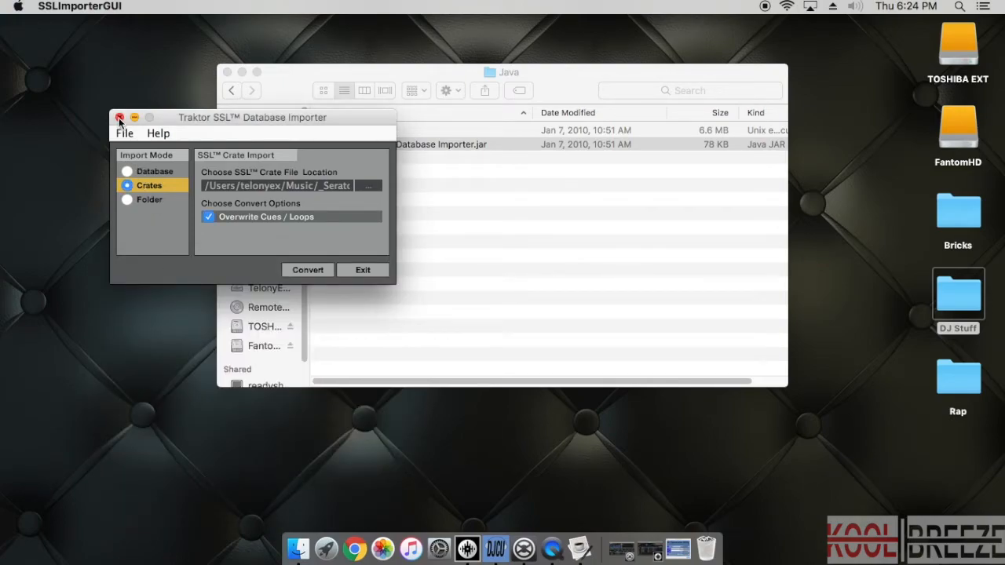
pyautogui.click(120, 117)
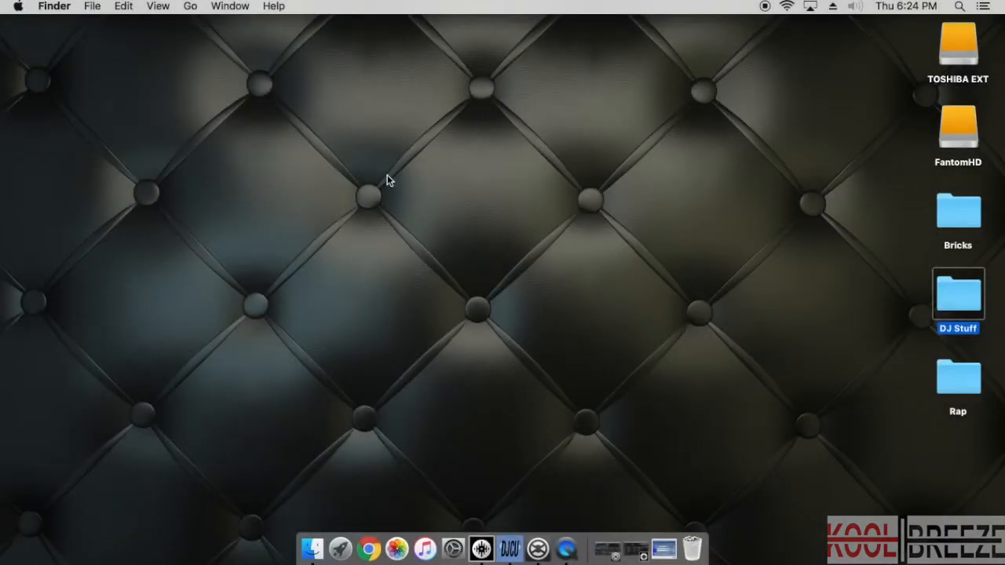
# Launch Traktor, create an empty playlist named 'rap demo', select it, then hide the window
pyautogui.click(489, 548)
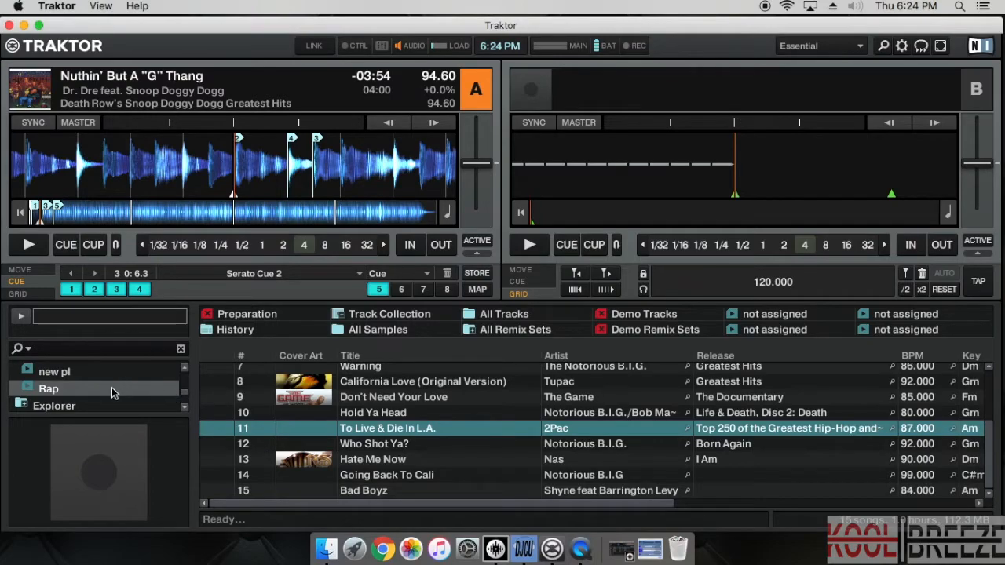
pyautogui.click(73, 371)
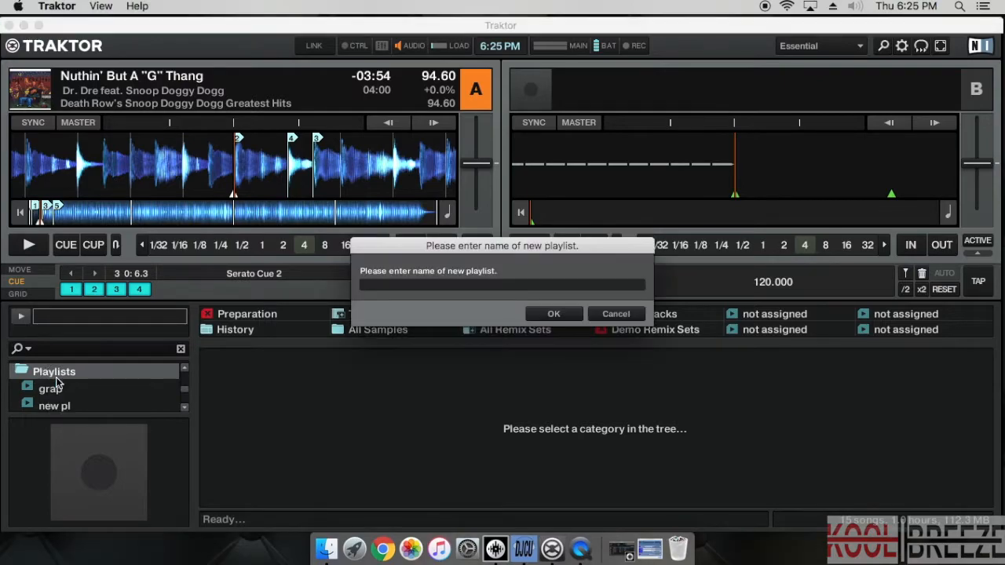
pyautogui.write('rap demo')
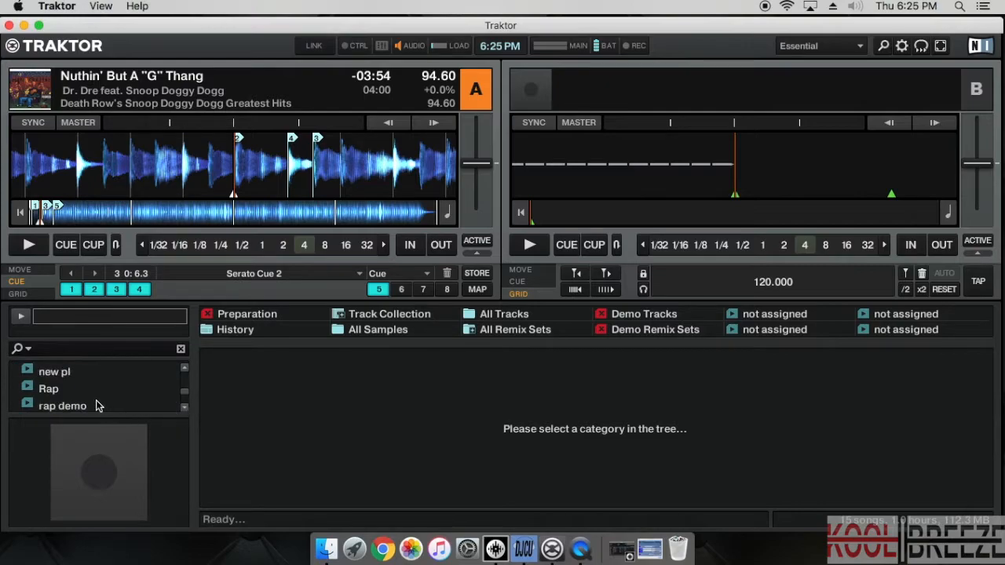
pyautogui.click(63, 405)
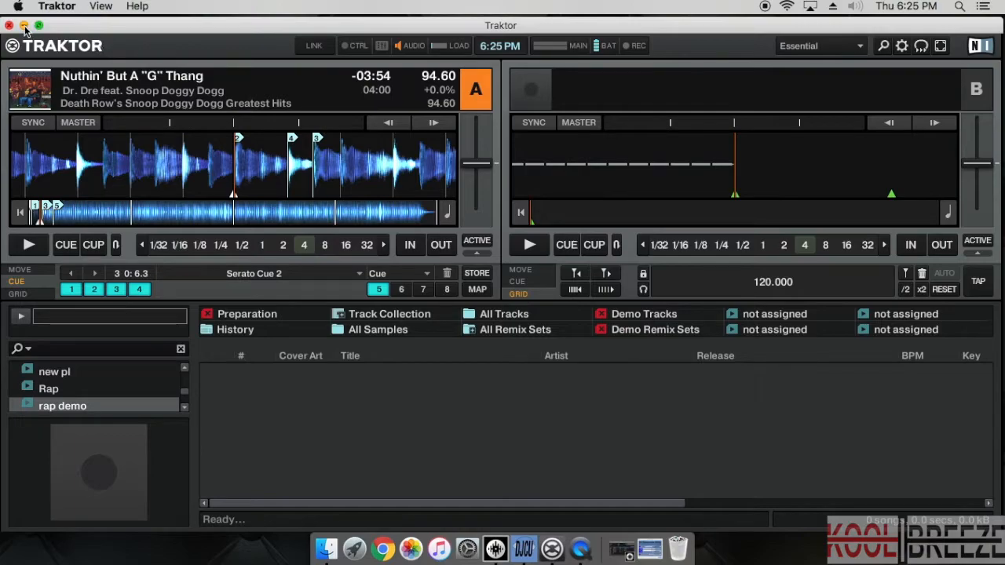
pyautogui.click(24, 25)
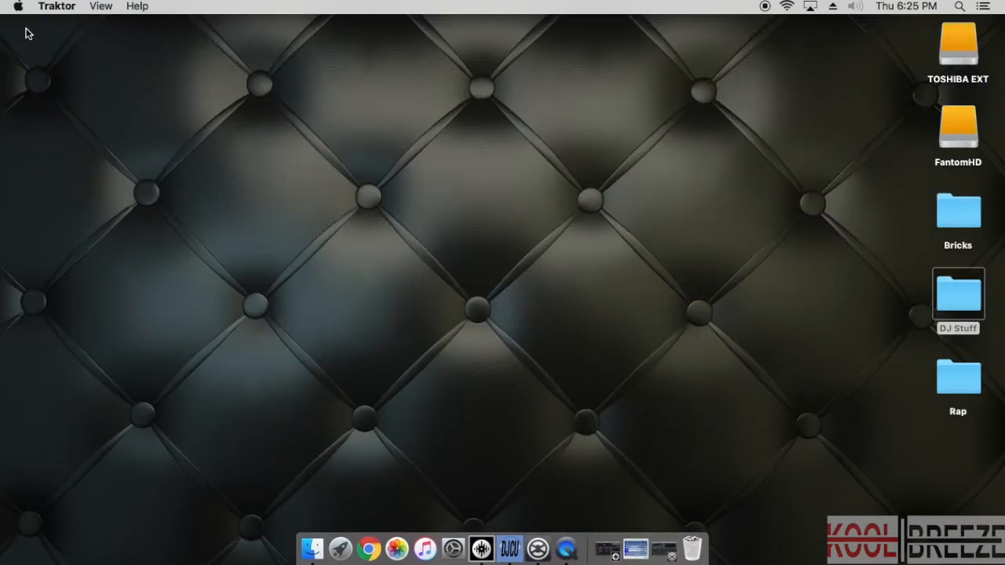
pyautogui.moveTo(663, 548)
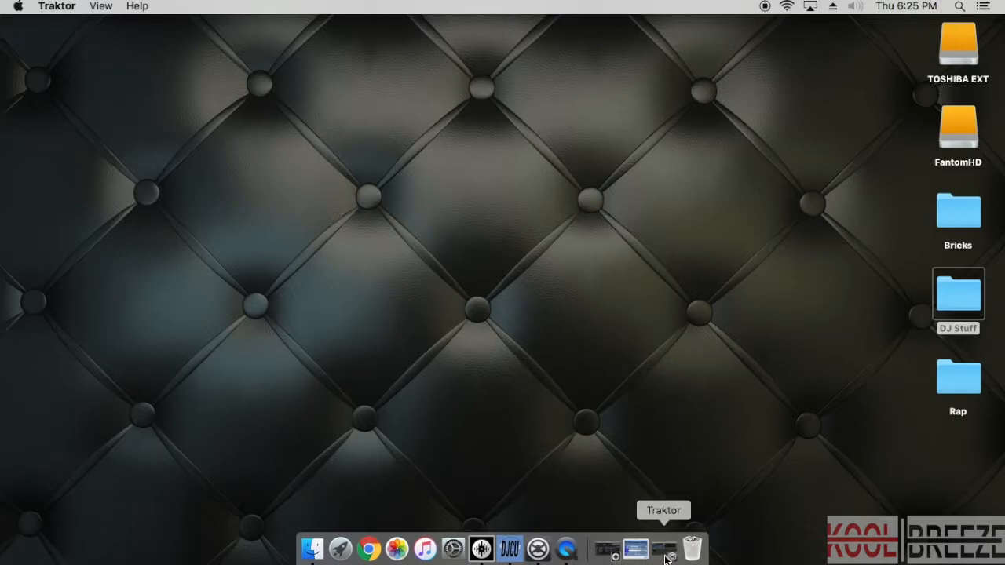
# Drag all Rap crate tracks from Serato DJ into Traktor's rap demo playlist
pyautogui.click(620, 548)
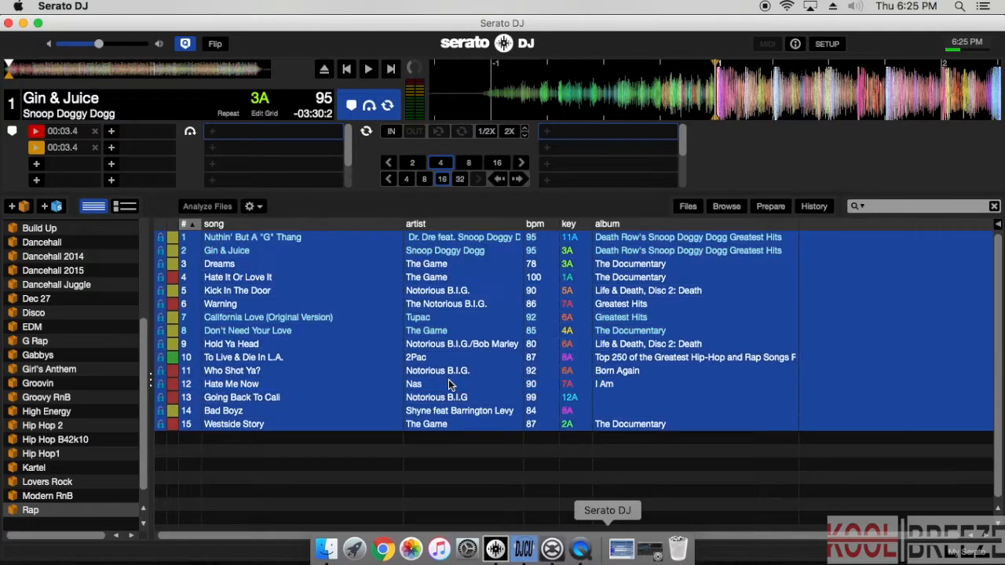
pyautogui.moveTo(233, 243)
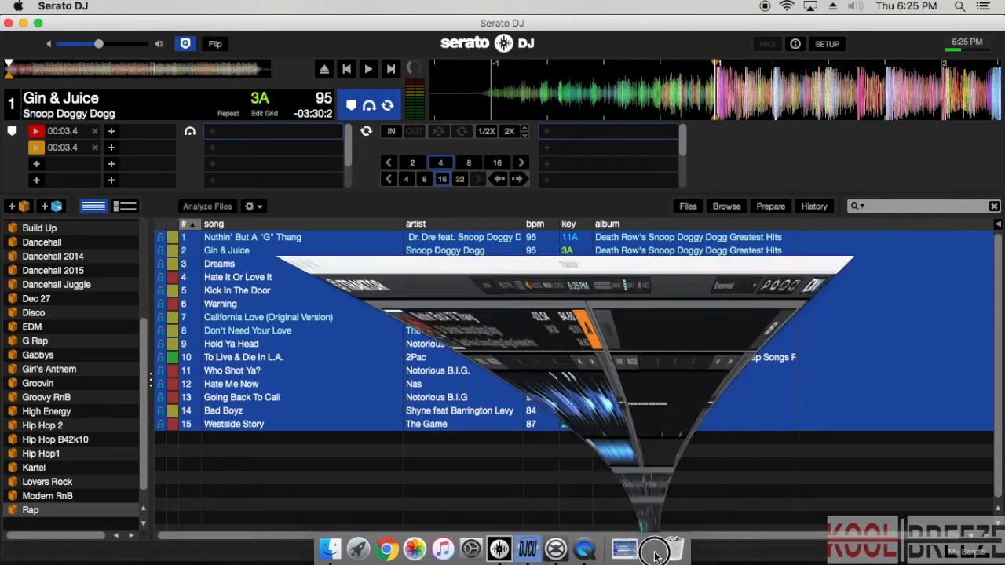
pyautogui.click(634, 548)
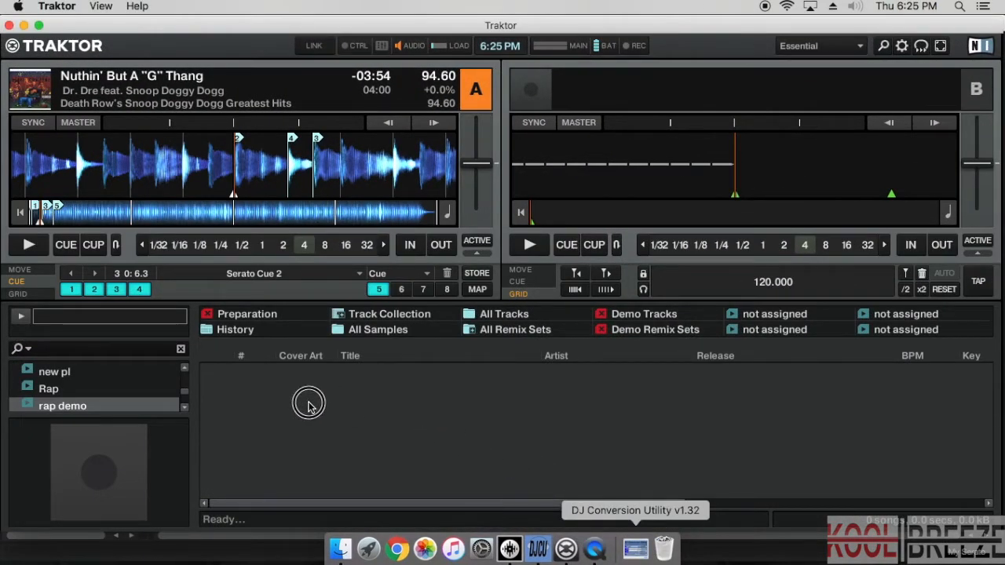
pyautogui.moveTo(343, 416)
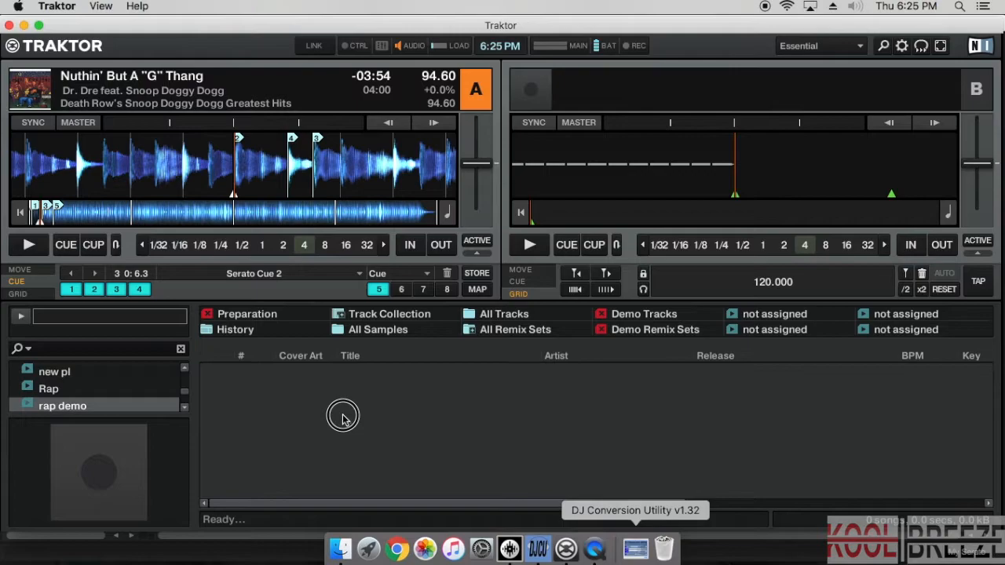
pyautogui.click(63, 405)
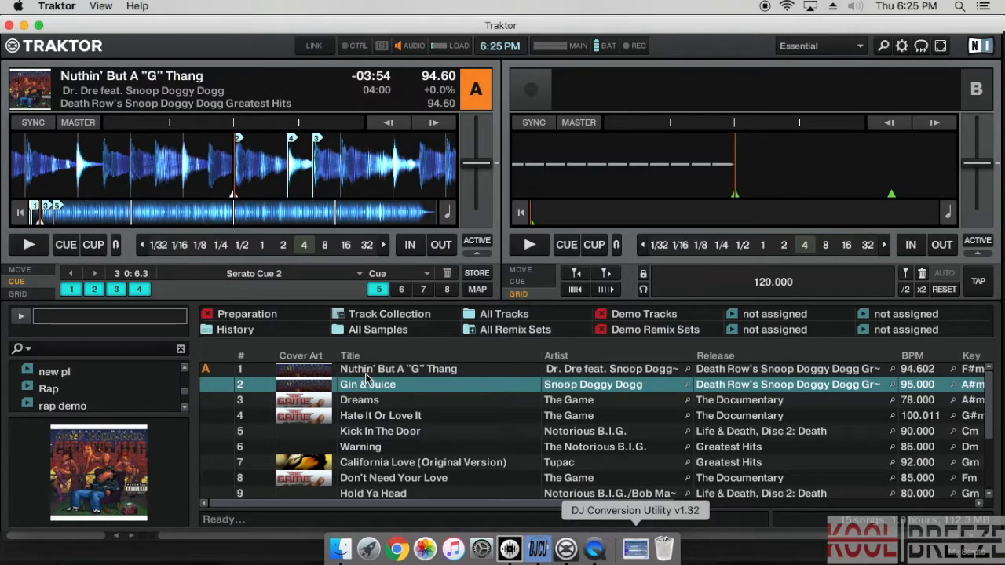
# Select rap demo tracks and jump between imported Serato cue points on Deck A
pyautogui.click(399, 369)
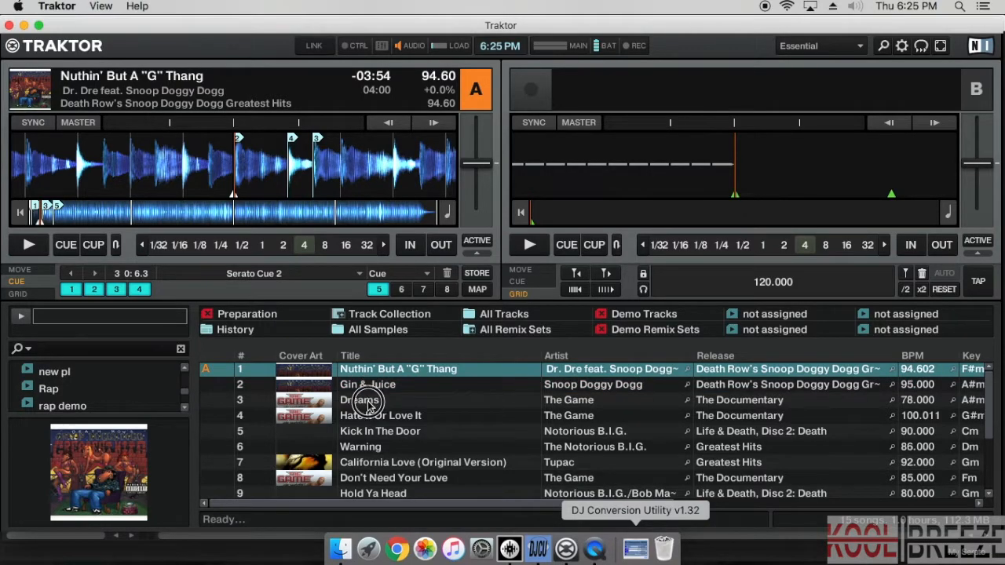
pyautogui.click(358, 400)
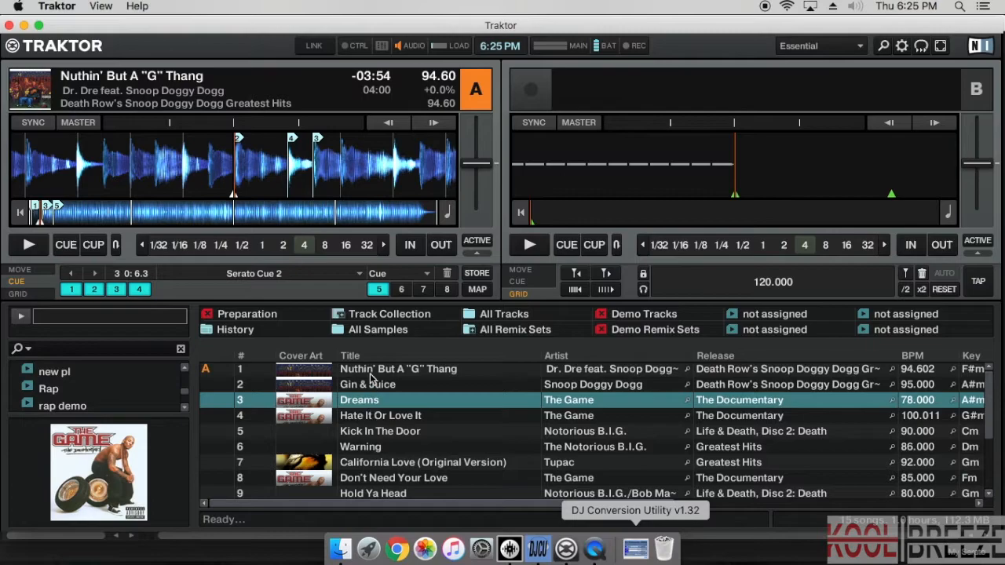
pyautogui.click(399, 367)
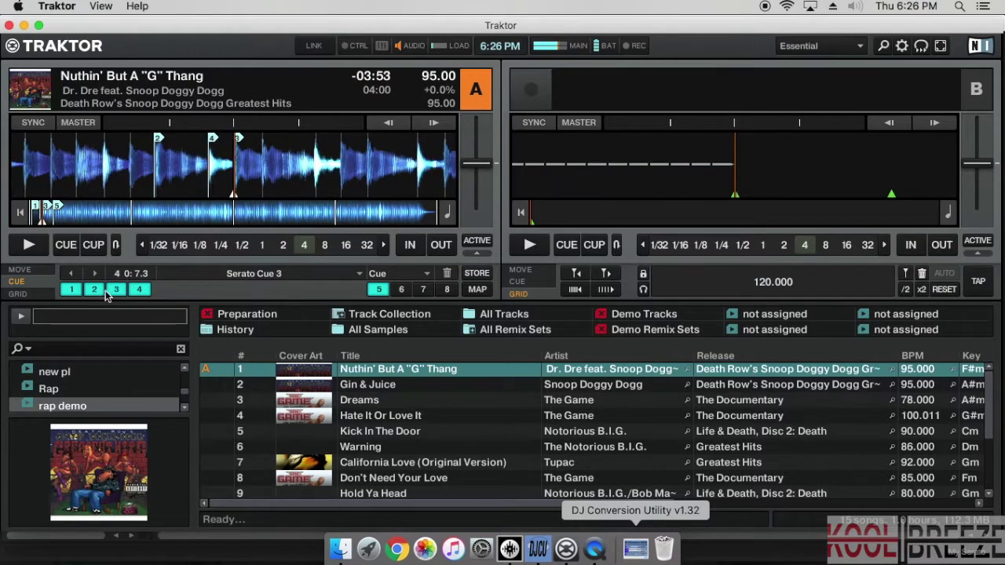
pyautogui.click(117, 289)
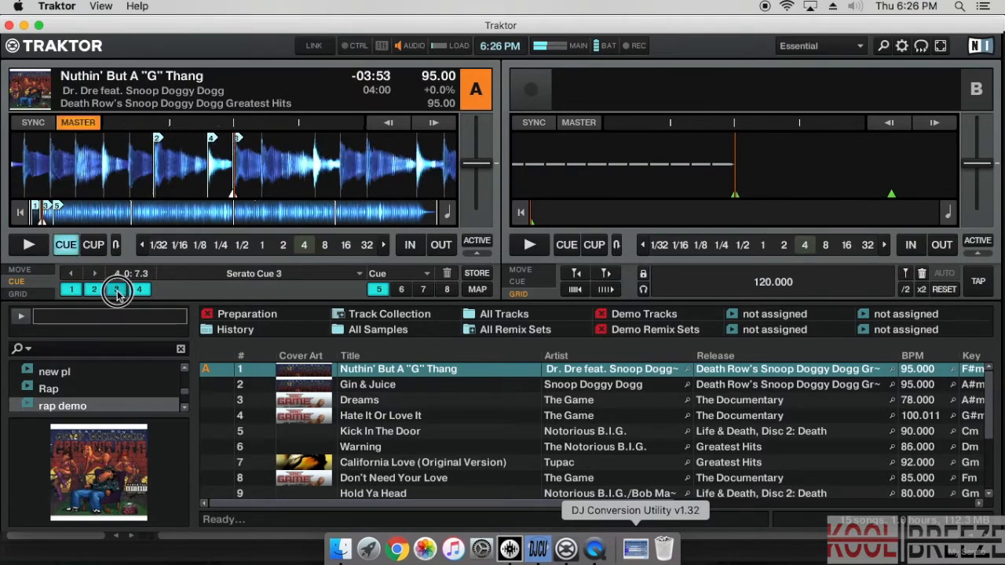
pyautogui.click(94, 289)
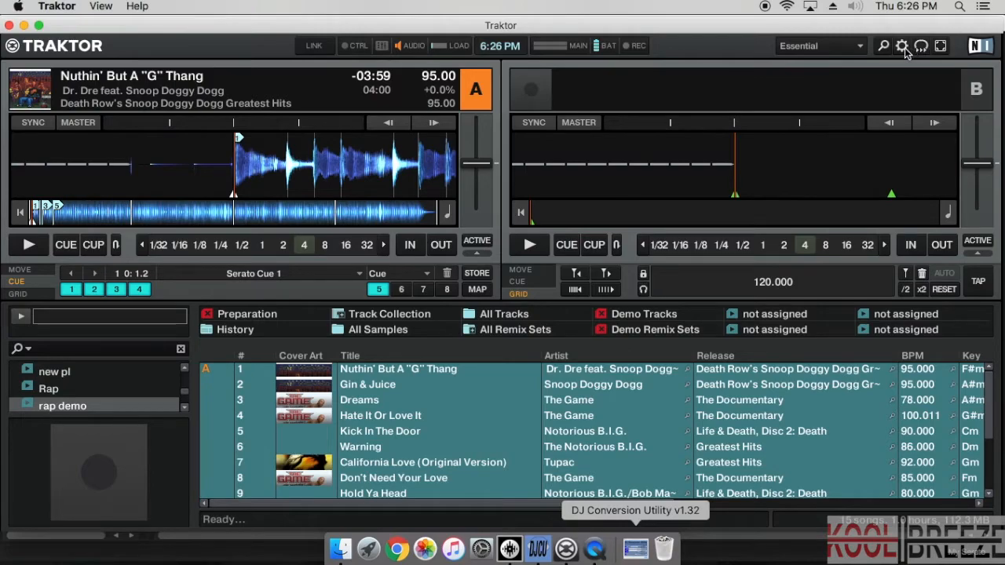
# In Analyze Options, leave 'Set Beat-Grid when detecting BPM' enabled
pyautogui.click(902, 45)
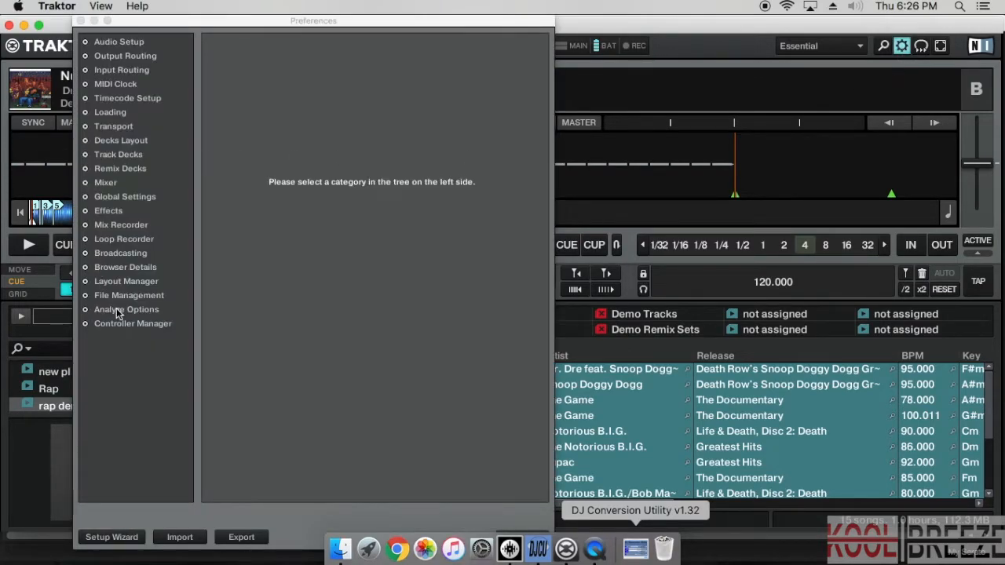
pyautogui.click(126, 308)
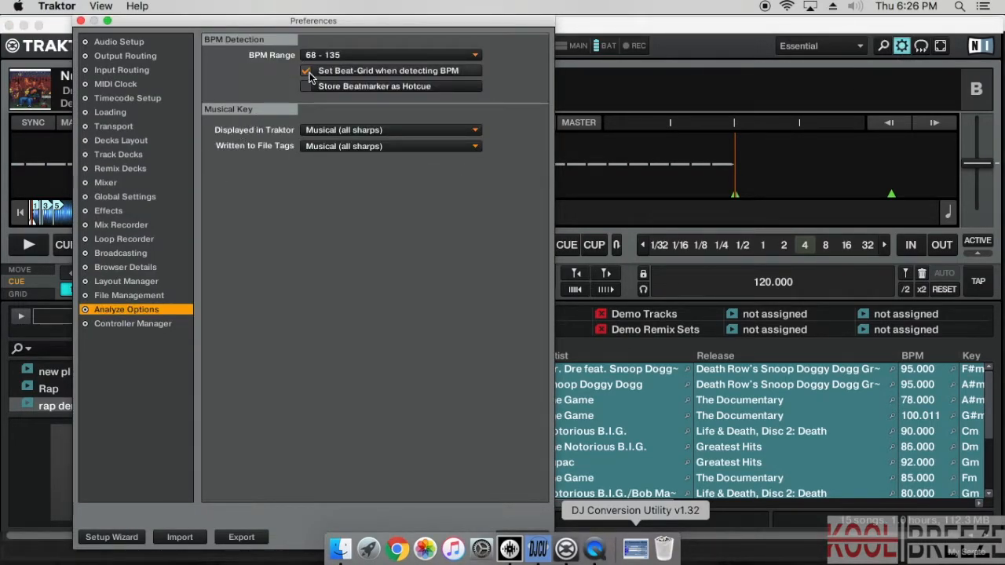
pyautogui.click(306, 70)
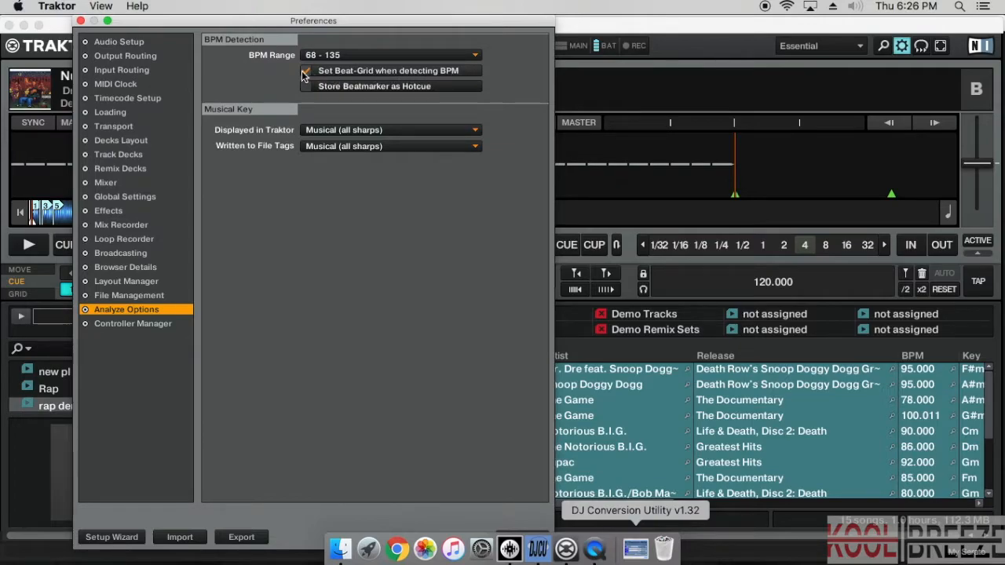
pyautogui.click(306, 71)
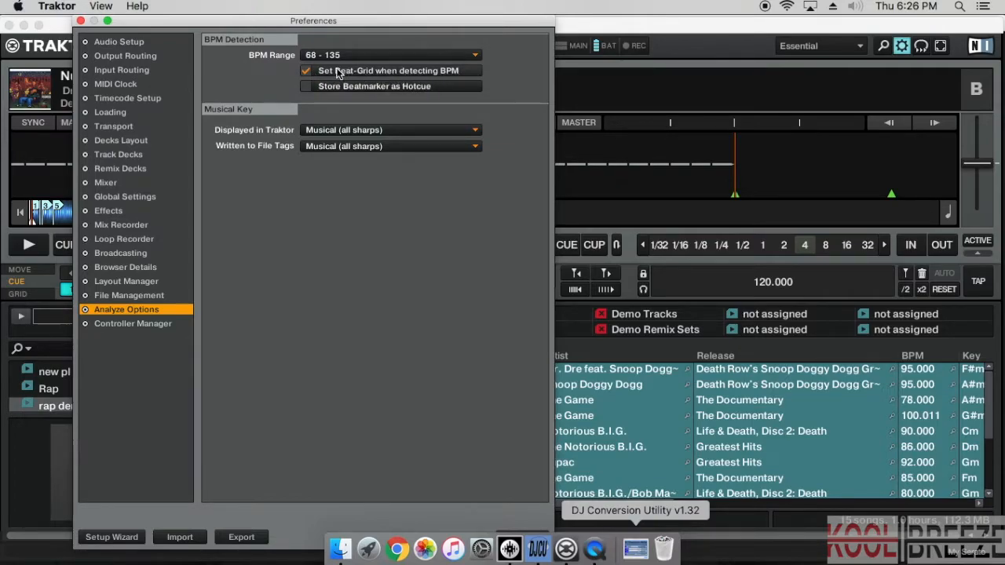
pyautogui.click(307, 70)
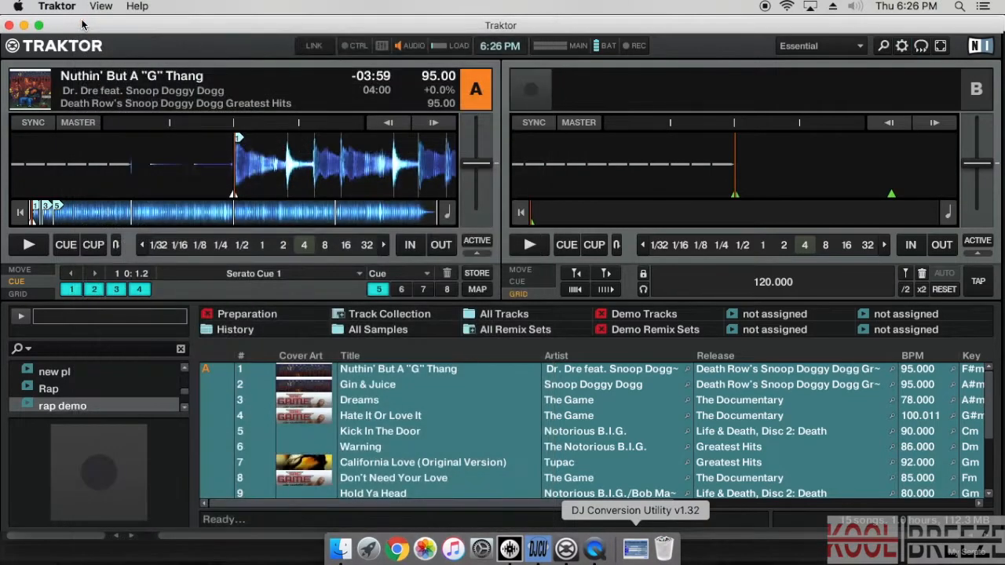
pyautogui.moveTo(396, 407)
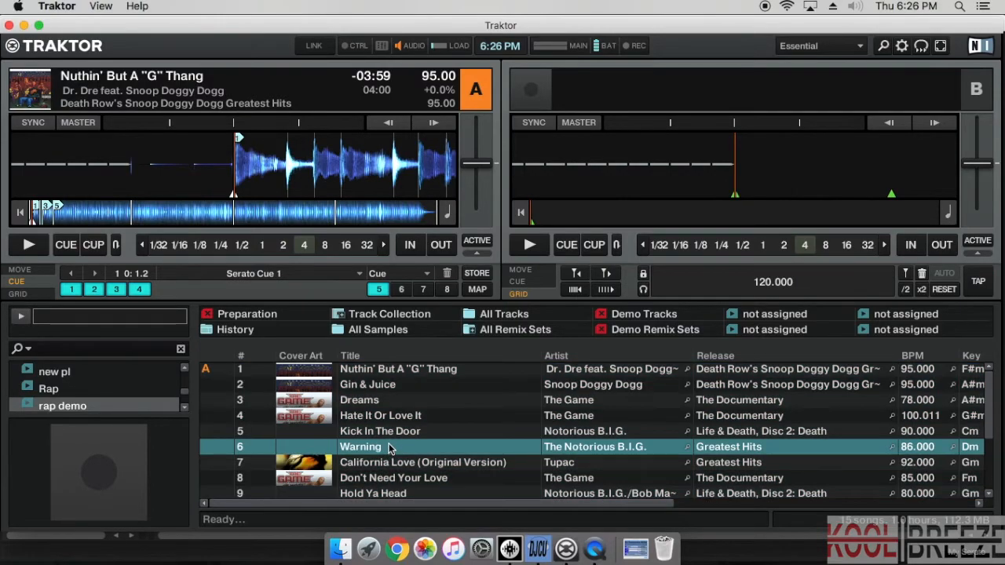
pyautogui.click(399, 369)
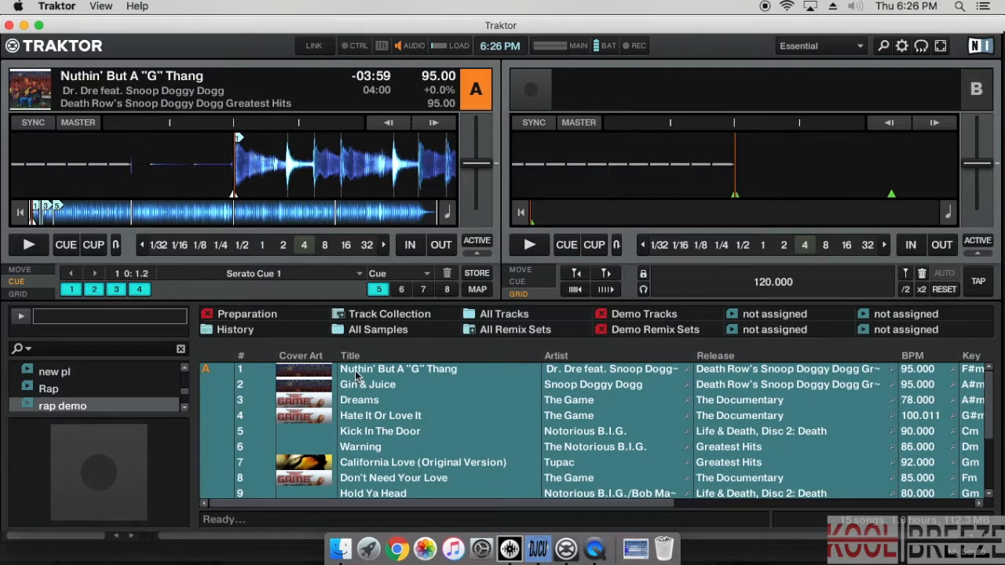
pyautogui.rightClick(399, 369)
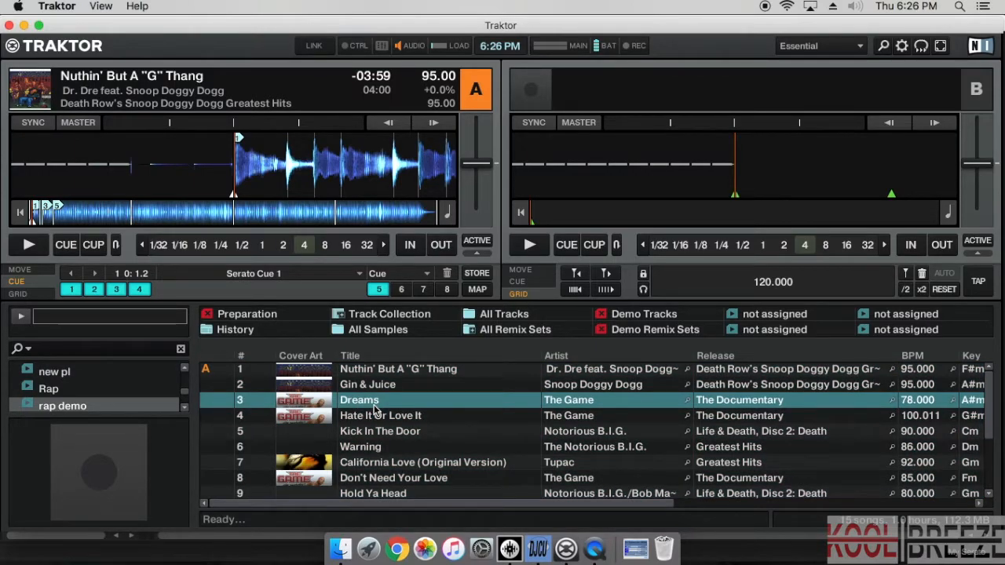
pyautogui.scroll(-3)
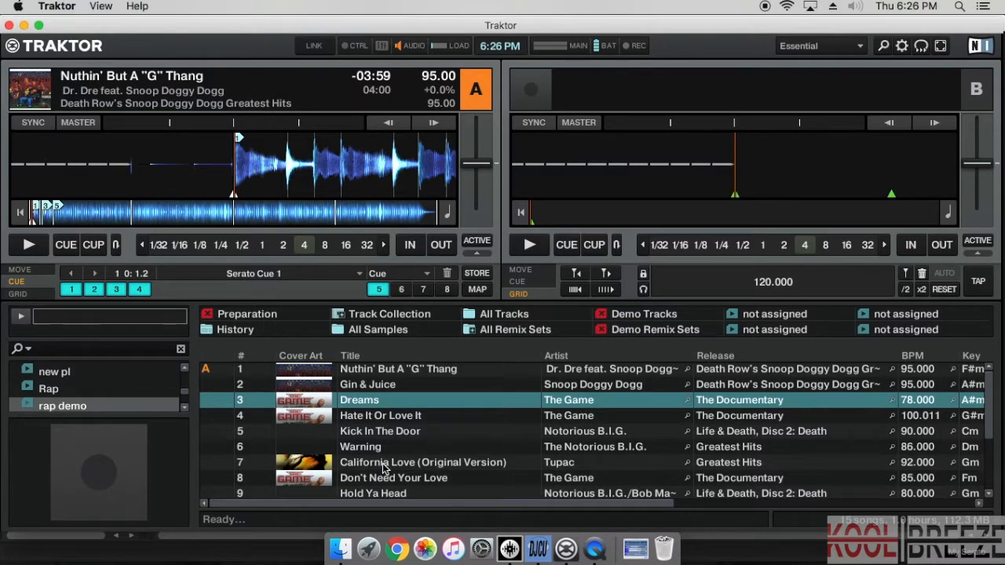
pyautogui.scroll(-3)
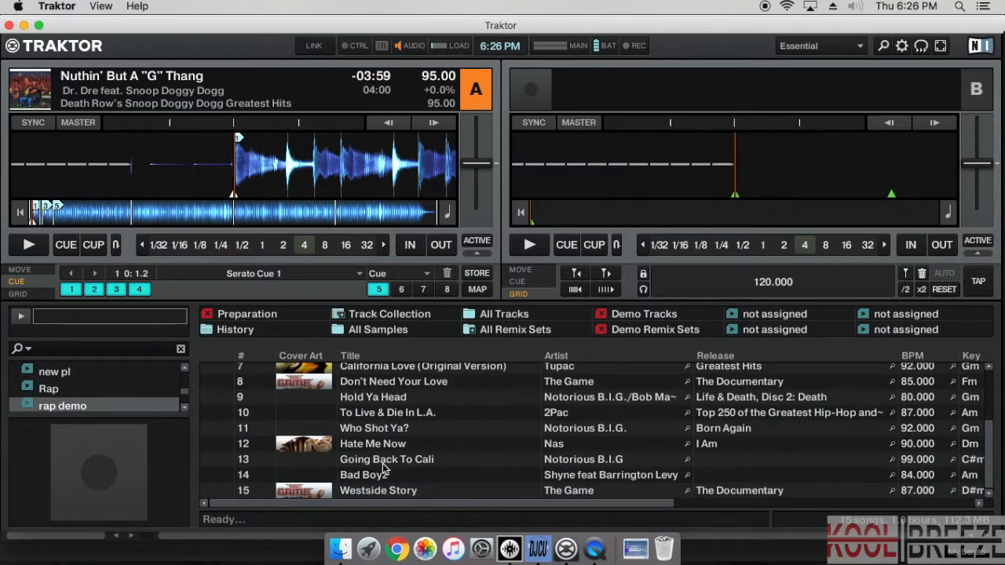
pyautogui.scroll(3)
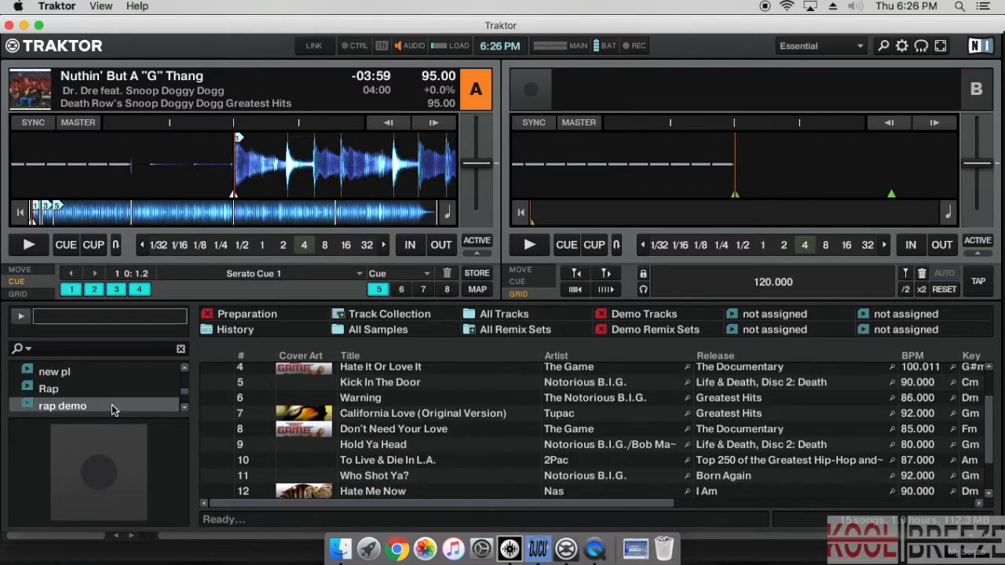
# Start exporting the rap demo playlist with Desktop as the destination
pyautogui.rightClick(63, 405)
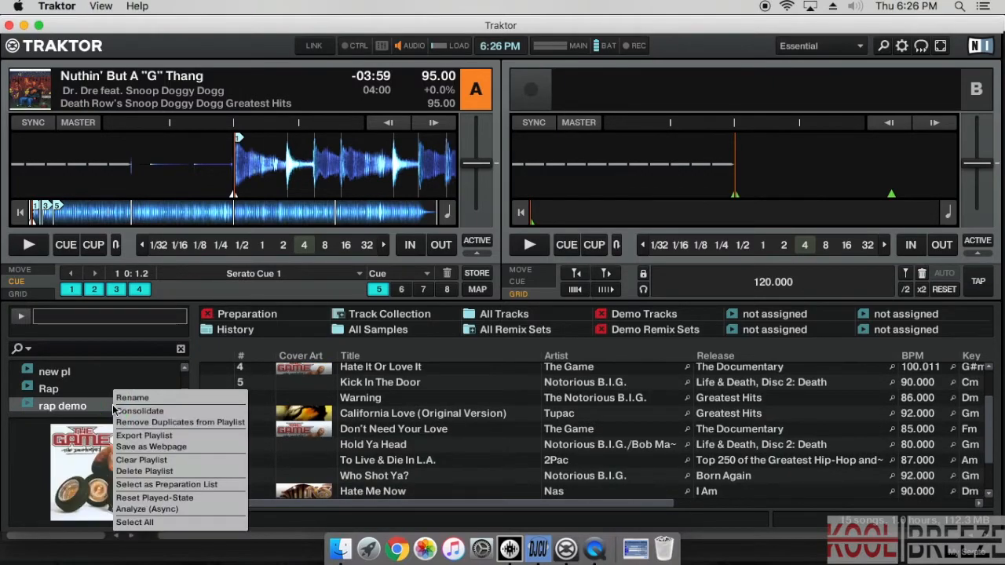
pyautogui.moveTo(154, 441)
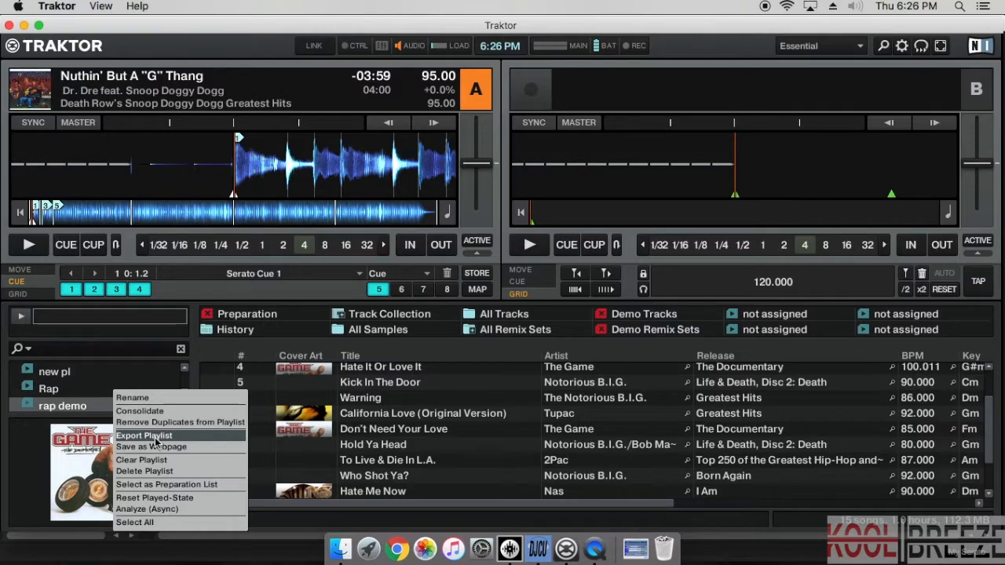
pyautogui.click(144, 435)
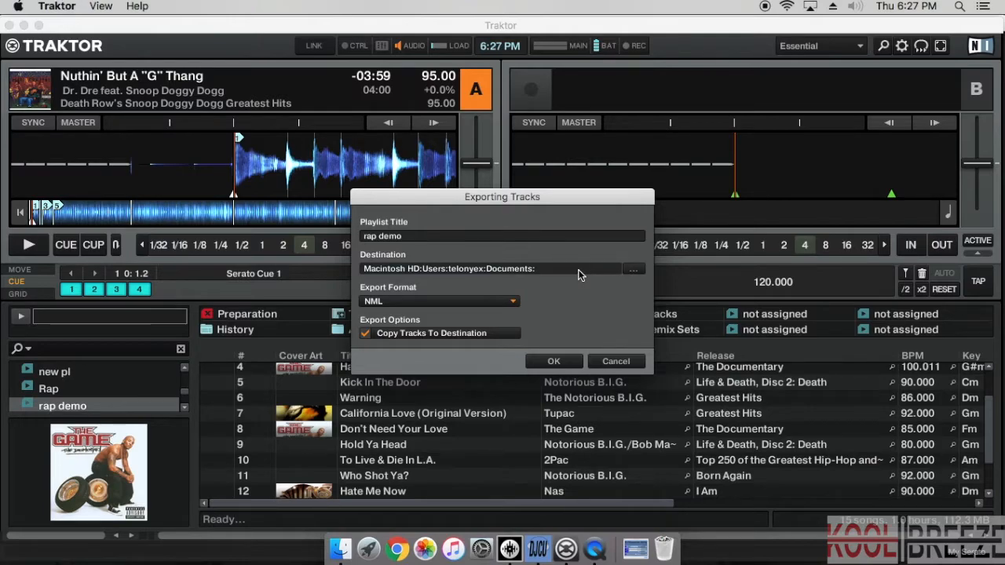
pyautogui.click(633, 268)
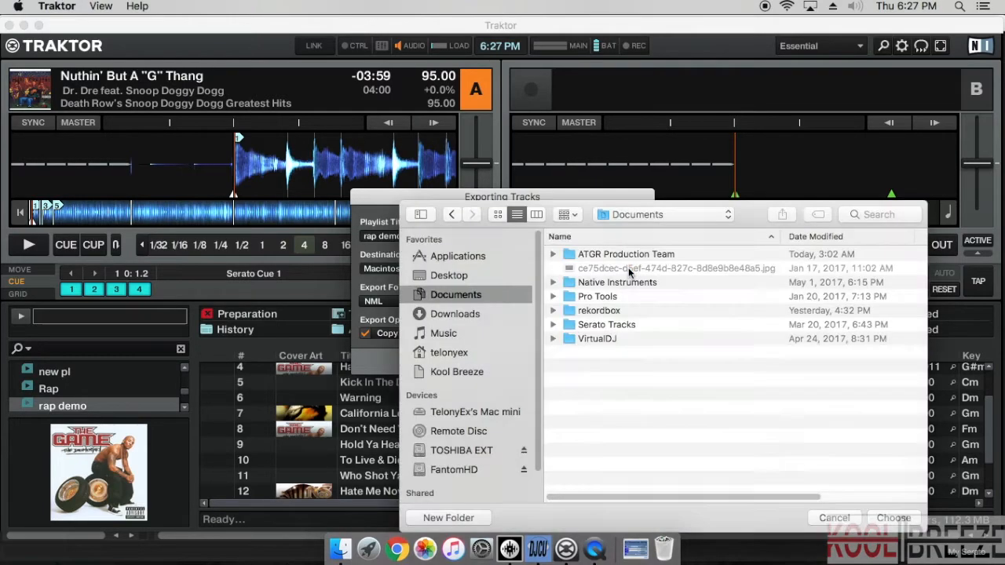
pyautogui.click(449, 275)
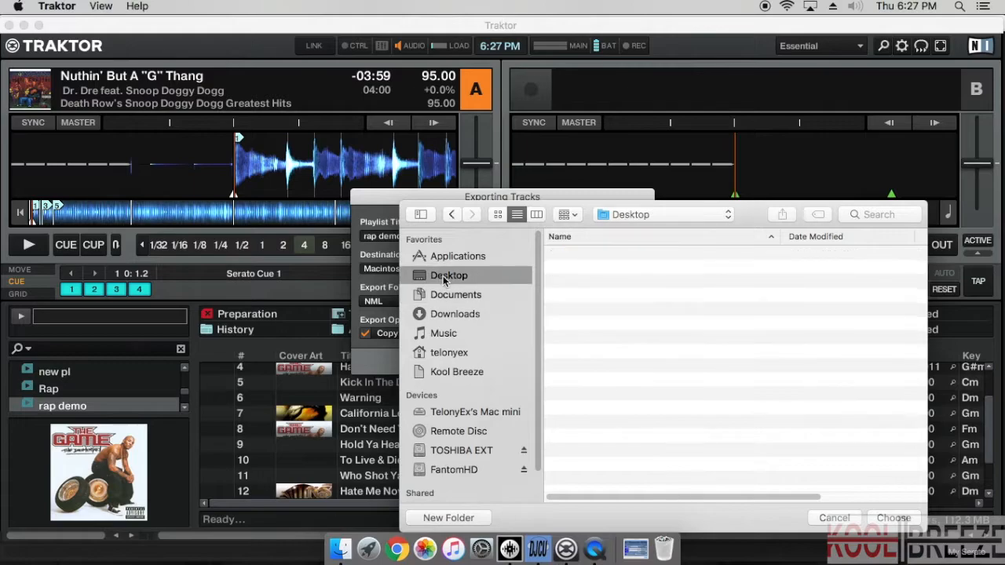
pyautogui.click(892, 518)
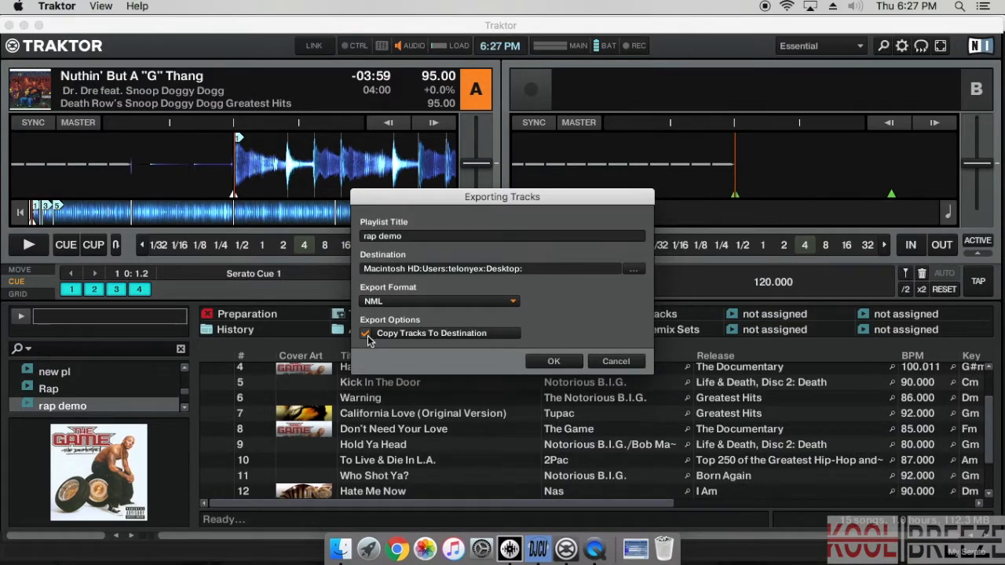
# Untick Copy Tracks To Destination and run the NML export
pyautogui.click(368, 333)
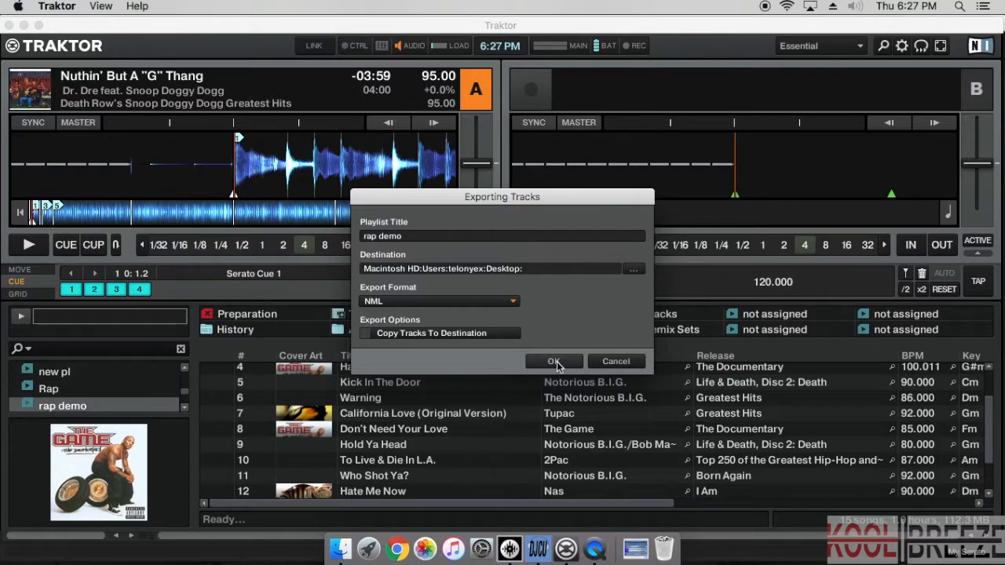
pyautogui.click(553, 361)
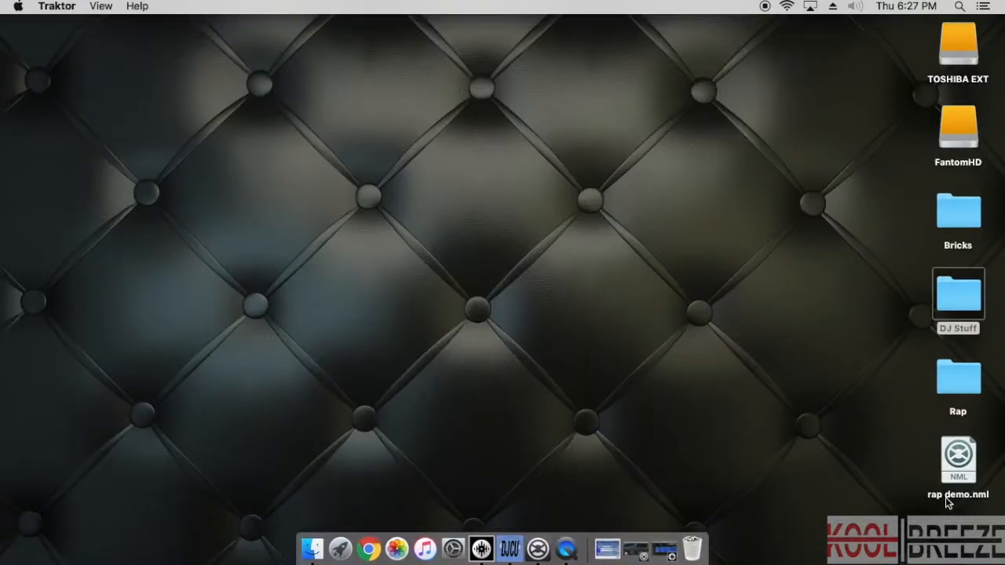
# Bring the desktop forward in Finder, showing the exported rap demo.nml file
pyautogui.click(958, 459)
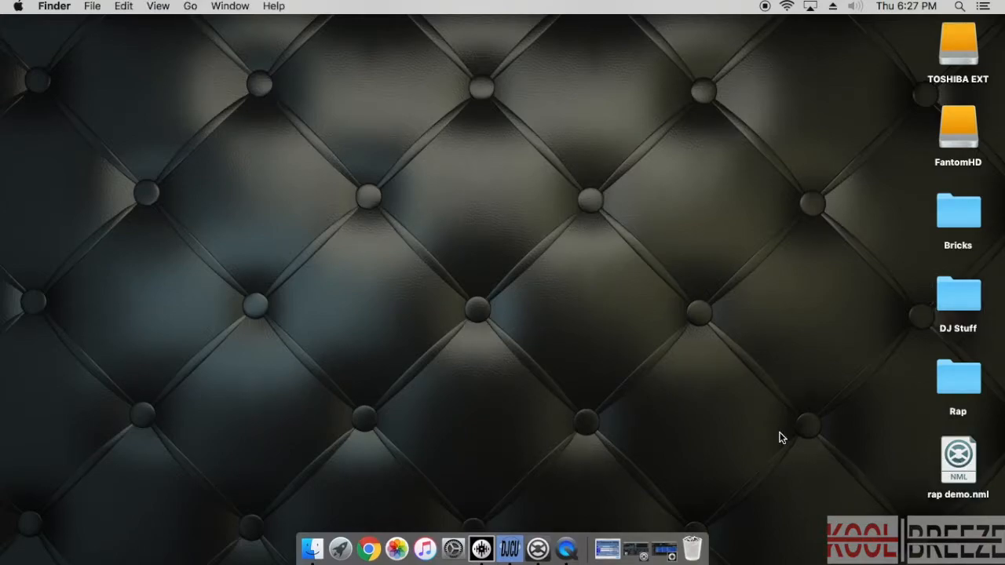
pyautogui.moveTo(606, 548)
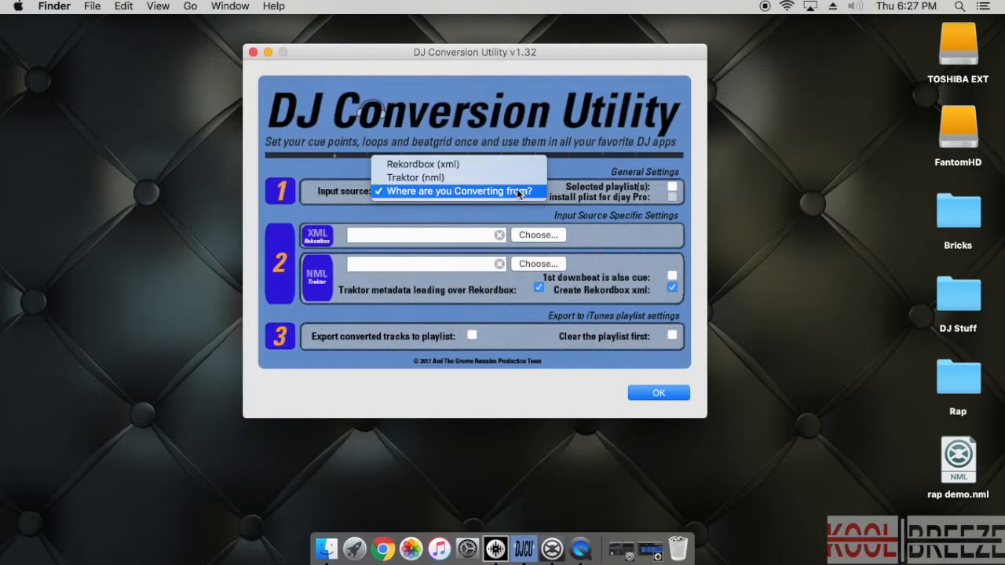
# Convert rap demo.nml with Traktor (nml) input and Create Rekordbox xml checked
pyautogui.click(419, 176)
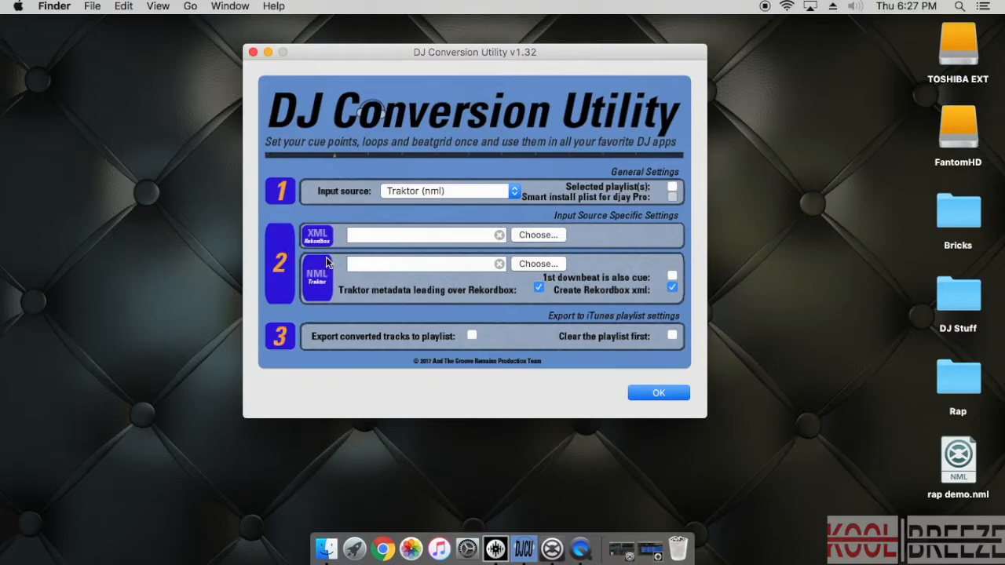
pyautogui.moveTo(342, 270)
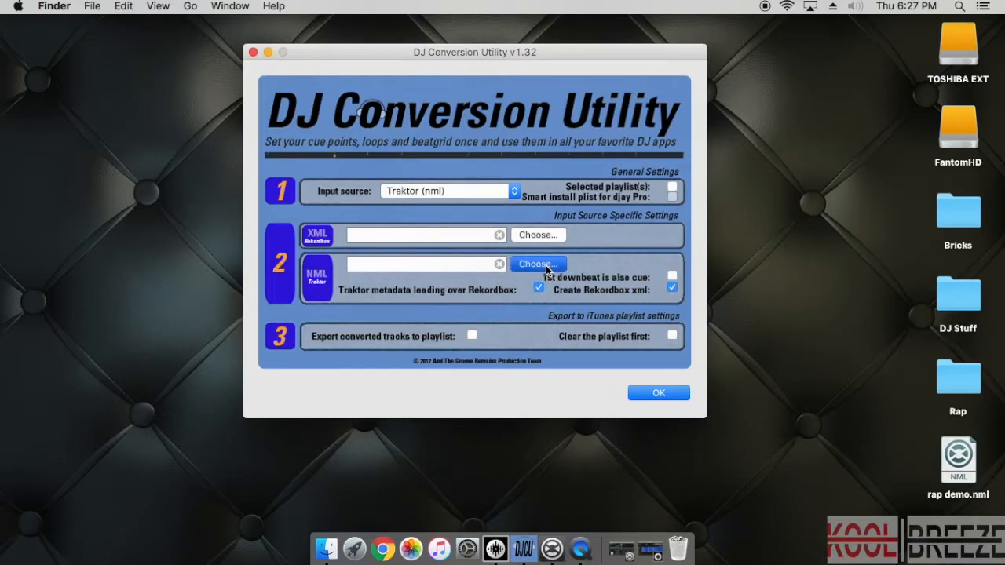
pyautogui.click(537, 264)
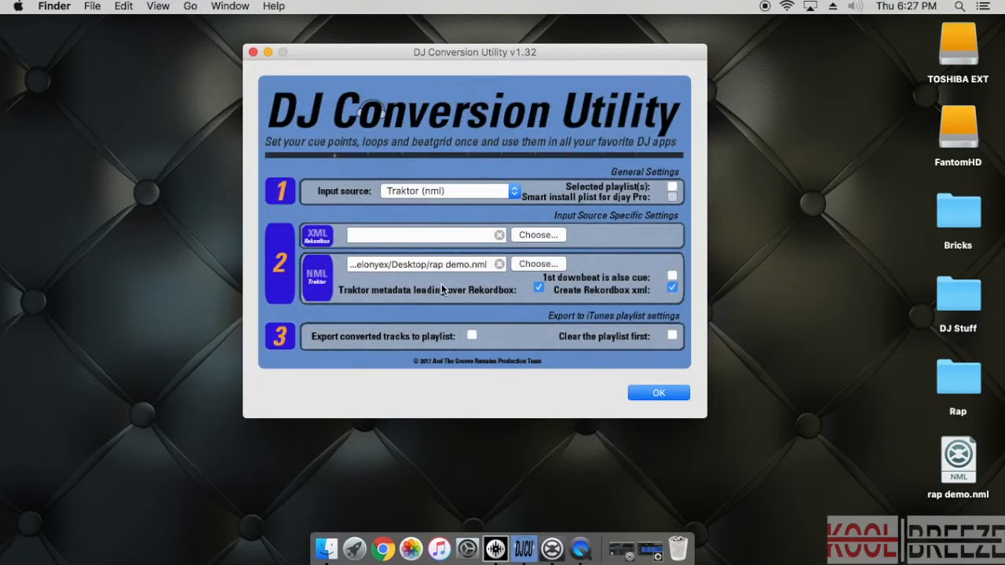
pyautogui.moveTo(611, 292)
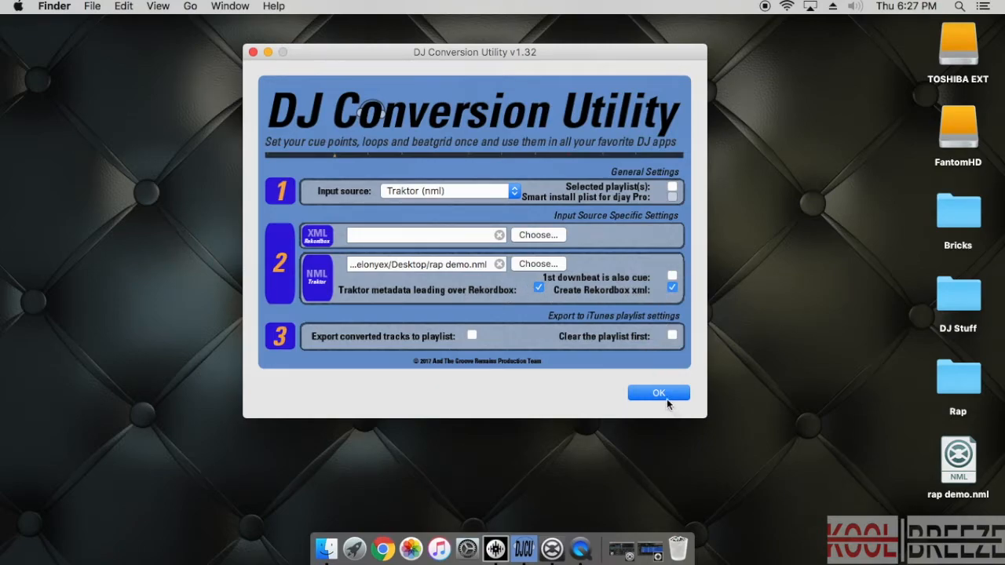
pyautogui.click(658, 392)
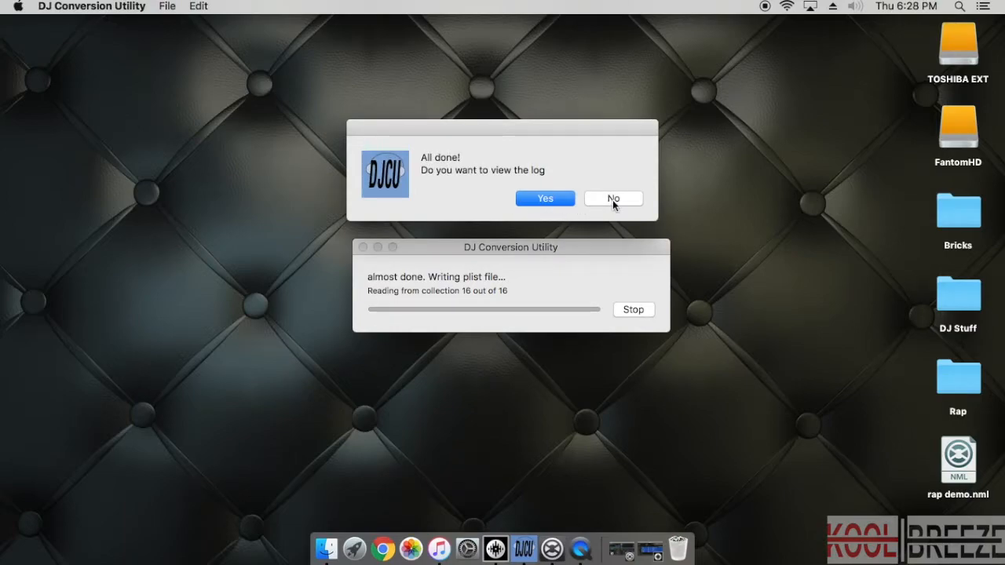
# Decline the conversion log, view RekordBox.xml in the output folder, and launch rekordbox
pyautogui.click(613, 198)
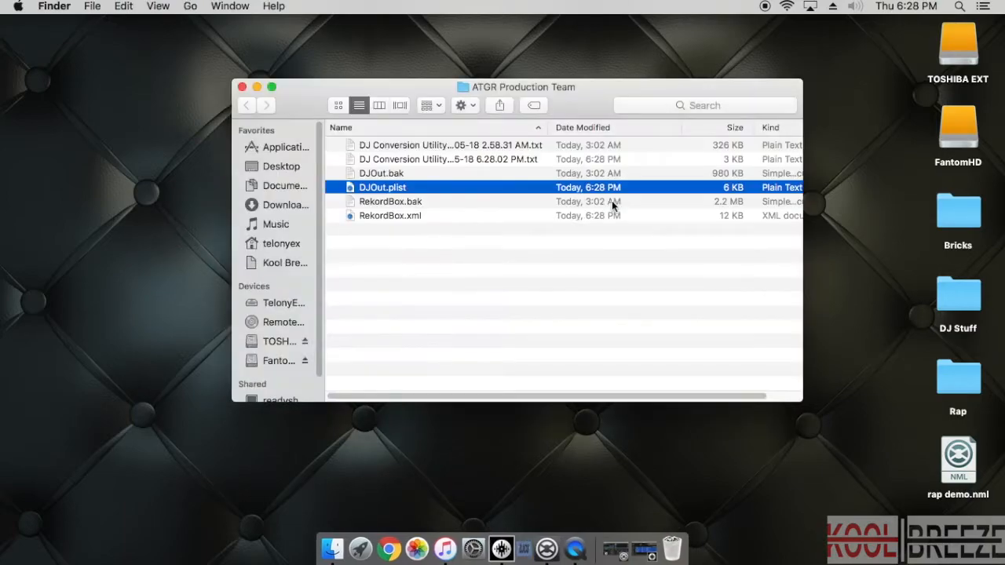
pyautogui.moveTo(537, 547)
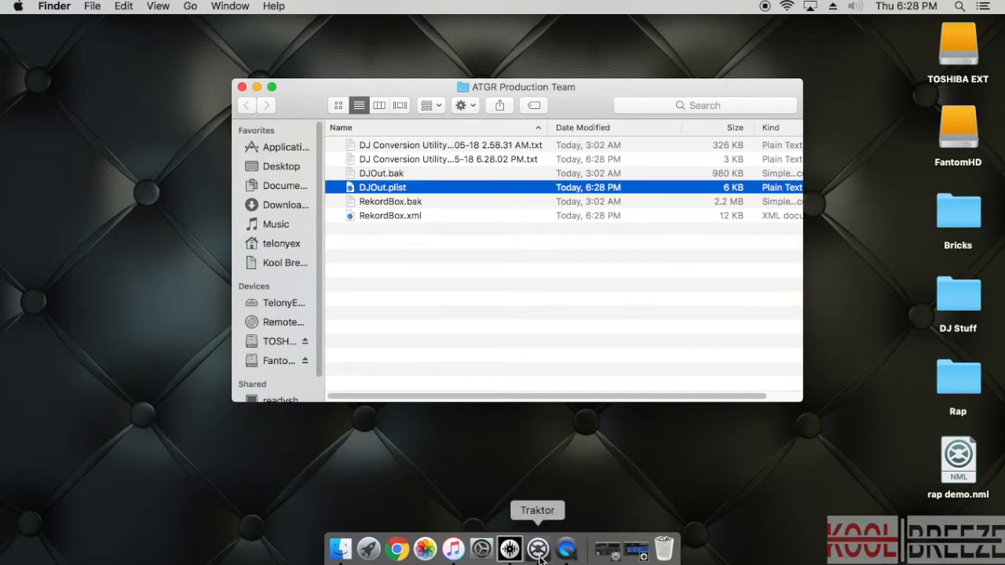
pyautogui.click(241, 88)
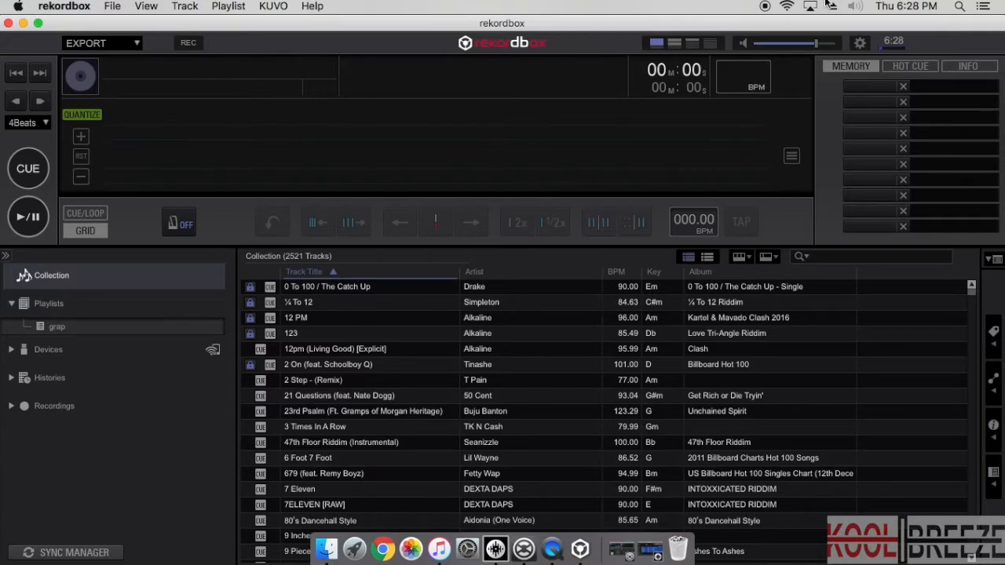
# In Preferences > Advanced > Database, point the imported library at RekordBox.xml and close
pyautogui.click(860, 44)
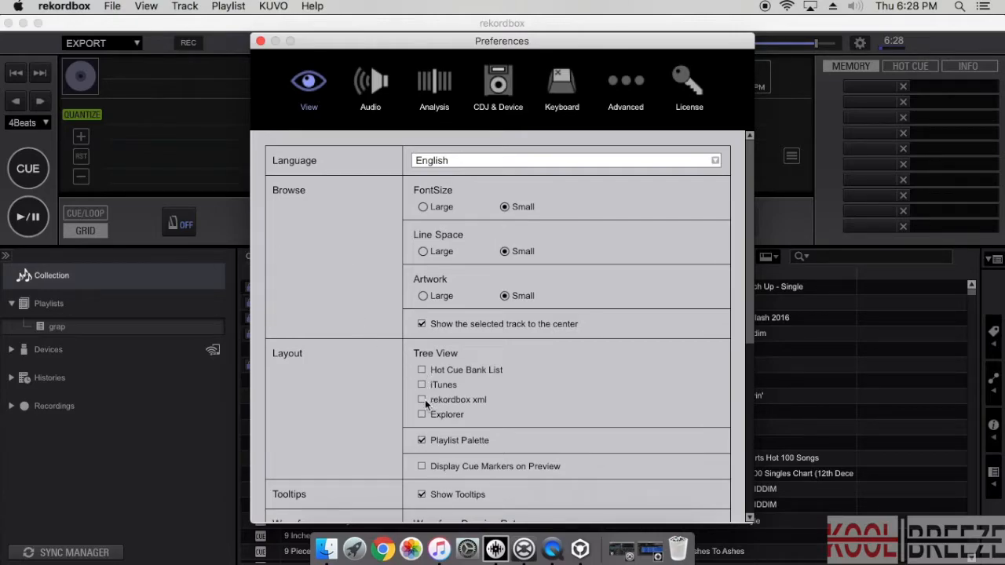
pyautogui.click(421, 401)
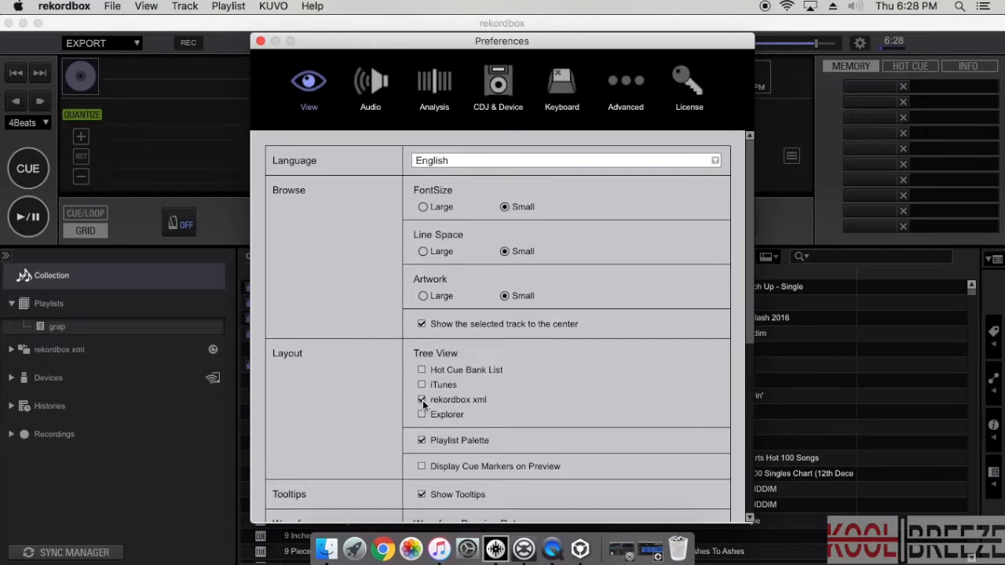
pyautogui.moveTo(498, 87)
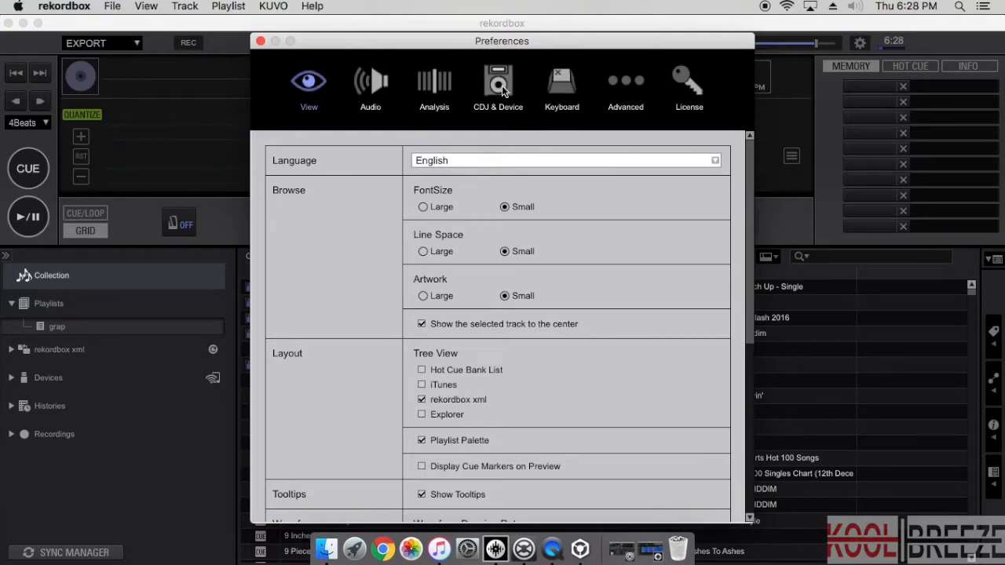
pyautogui.click(625, 86)
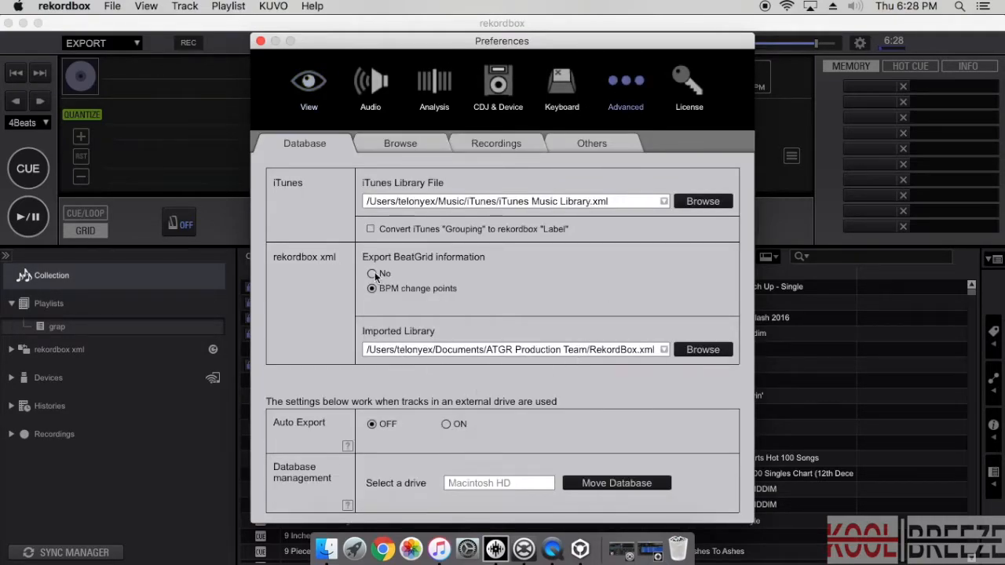
pyautogui.moveTo(314, 261)
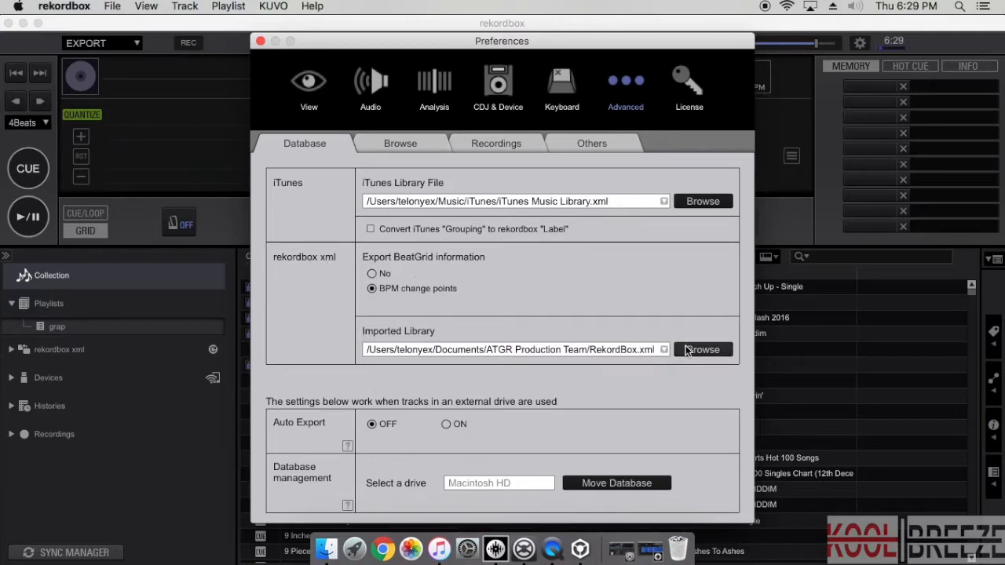
pyautogui.click(702, 349)
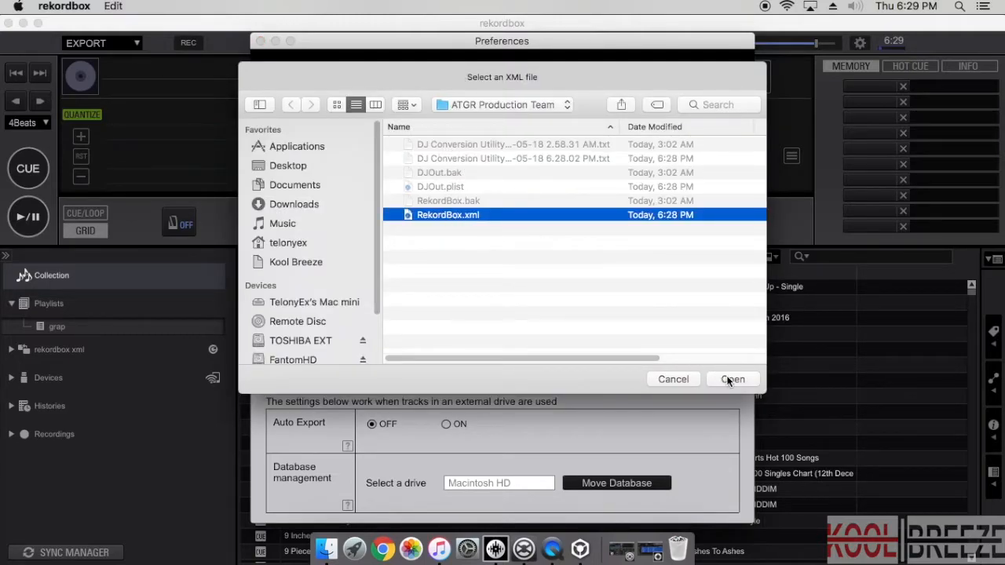
pyautogui.click(732, 378)
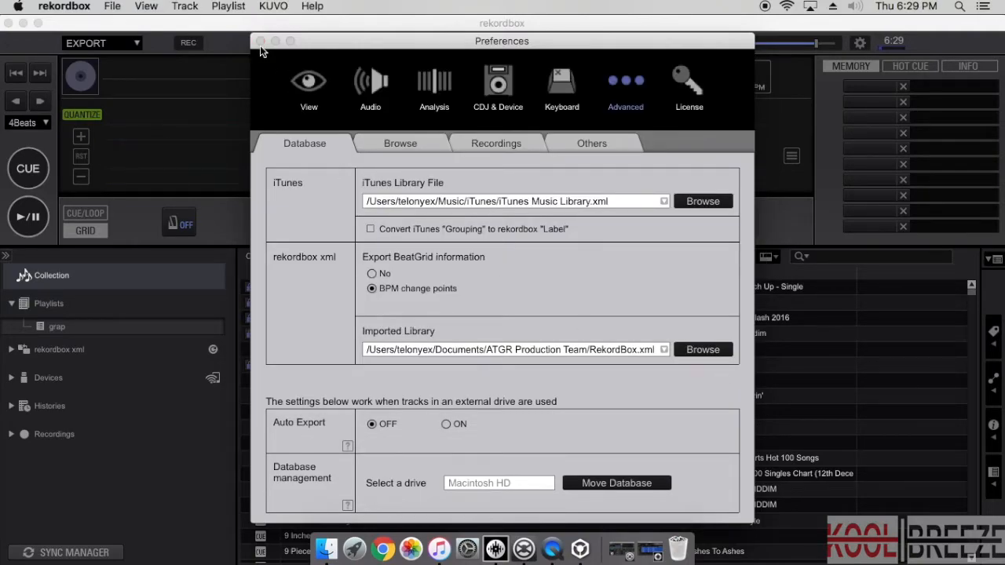
pyautogui.click(261, 41)
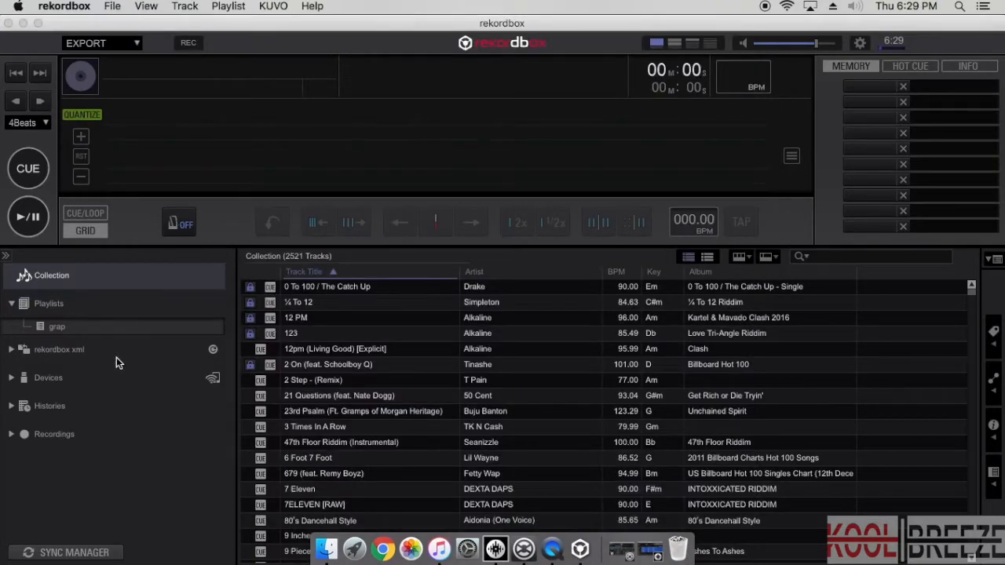
pyautogui.moveTo(217, 353)
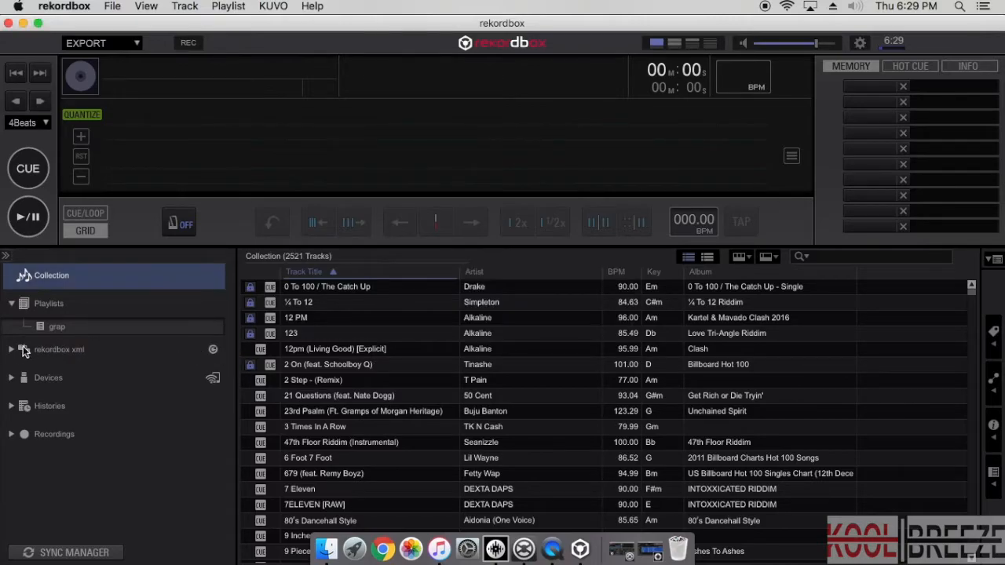
# Expand rekordbox xml Playlists to show the 15 converted tracks and add a new playlist
pyautogui.click(12, 349)
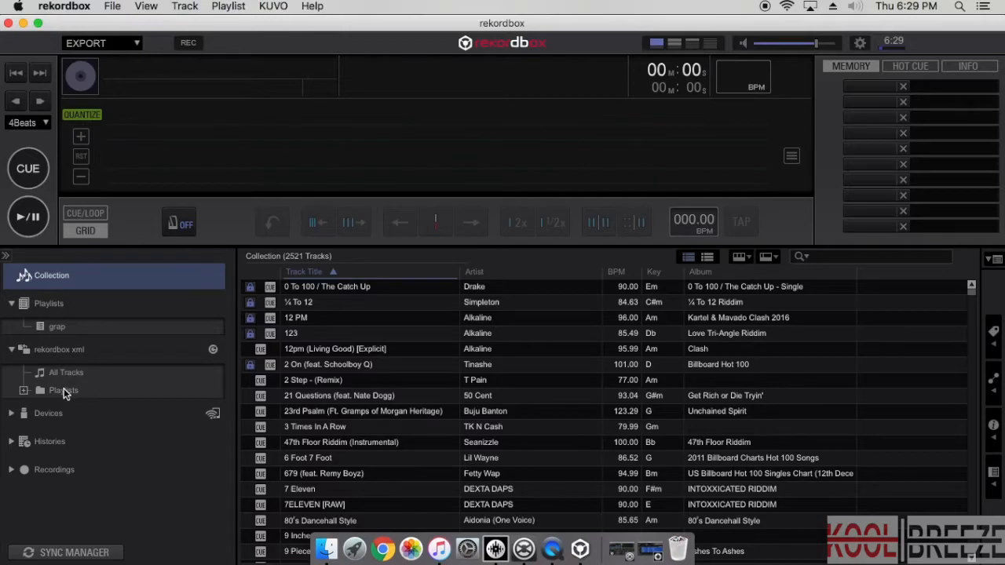
pyautogui.click(63, 389)
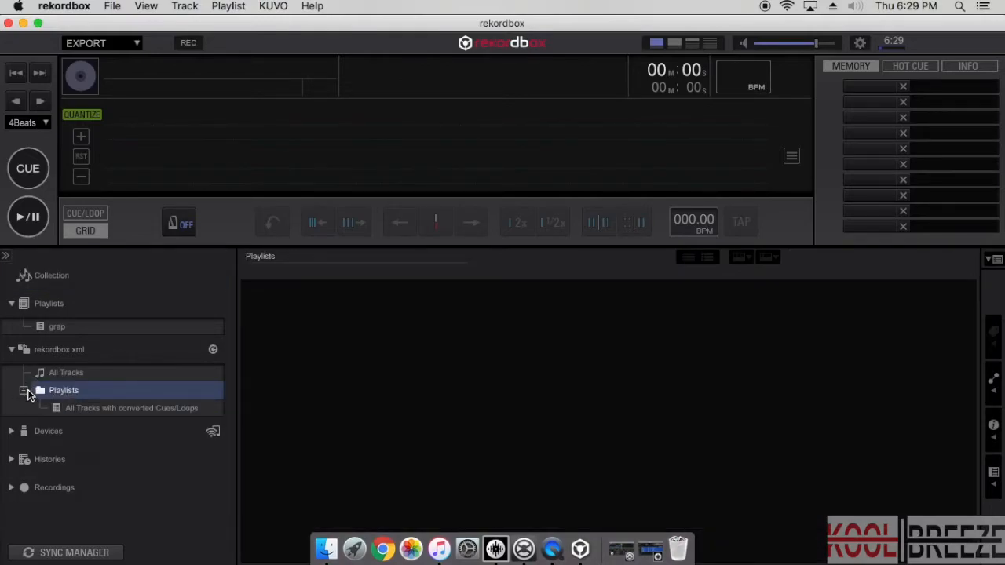
pyautogui.click(132, 409)
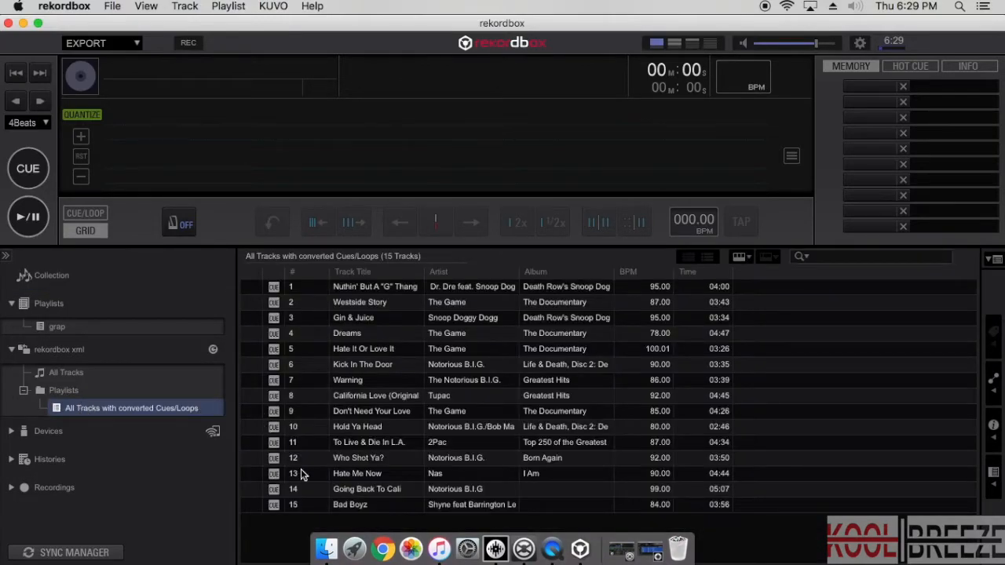
pyautogui.moveTo(369, 481)
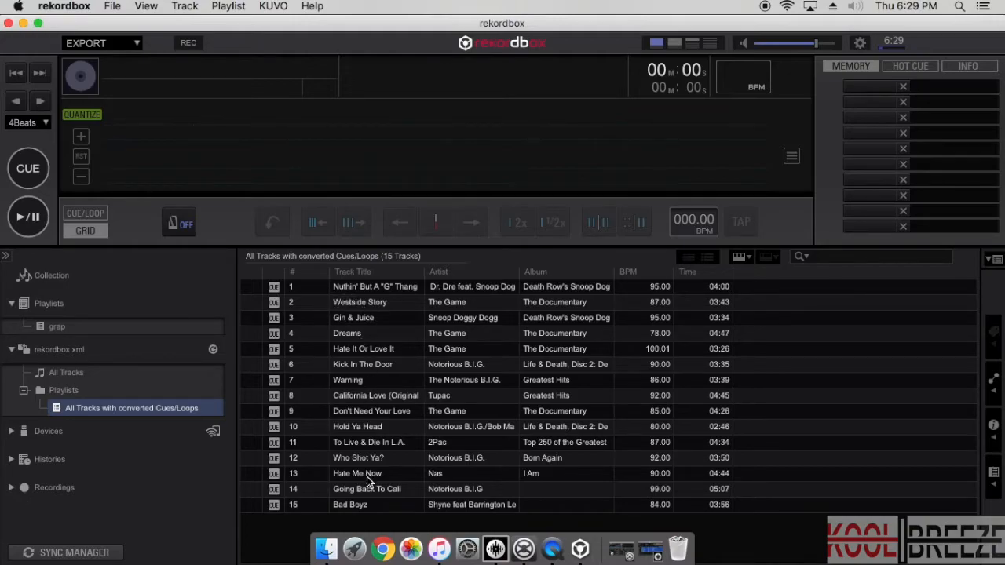
pyautogui.moveTo(358, 333)
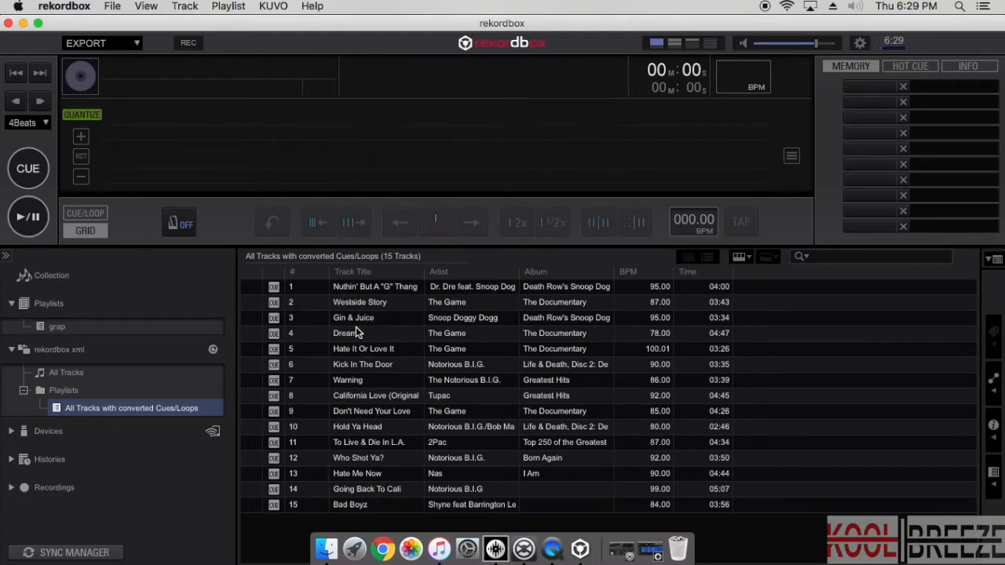
pyautogui.click(354, 333)
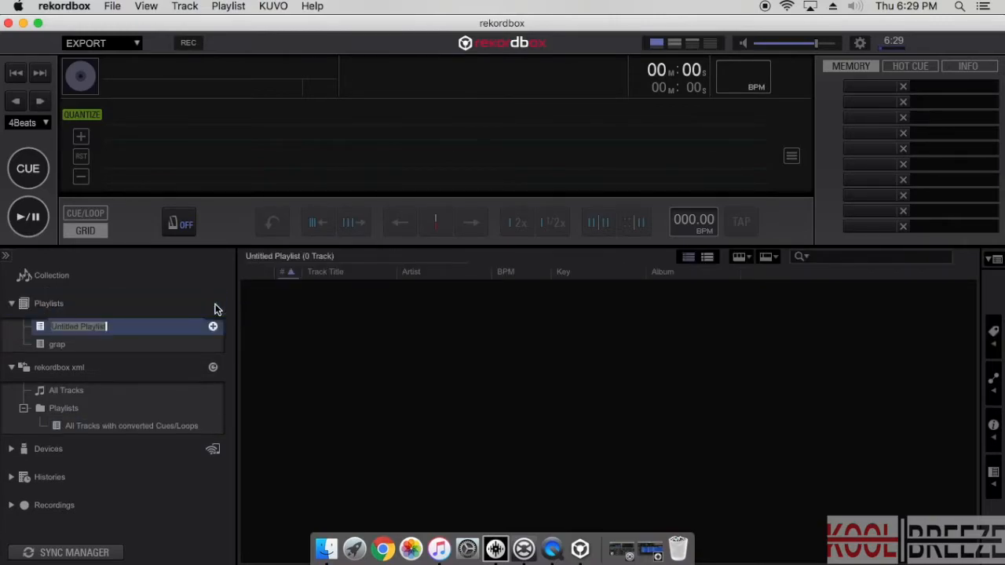
pyautogui.moveTo(167, 344)
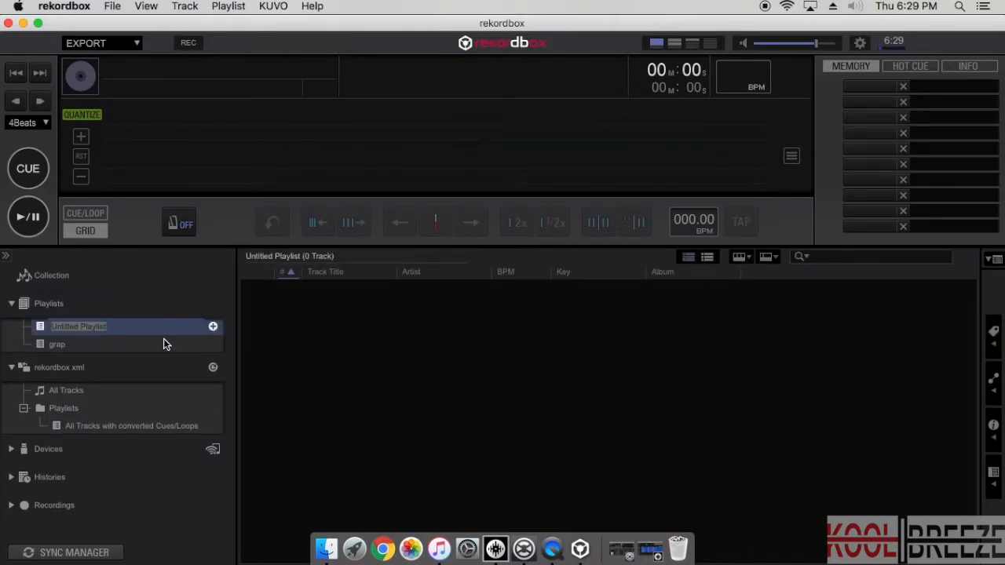
# Name the new playlist 'demo rap', return to the converted cues list and select Nuthin' But A "G" Thang
pyautogui.write('r')
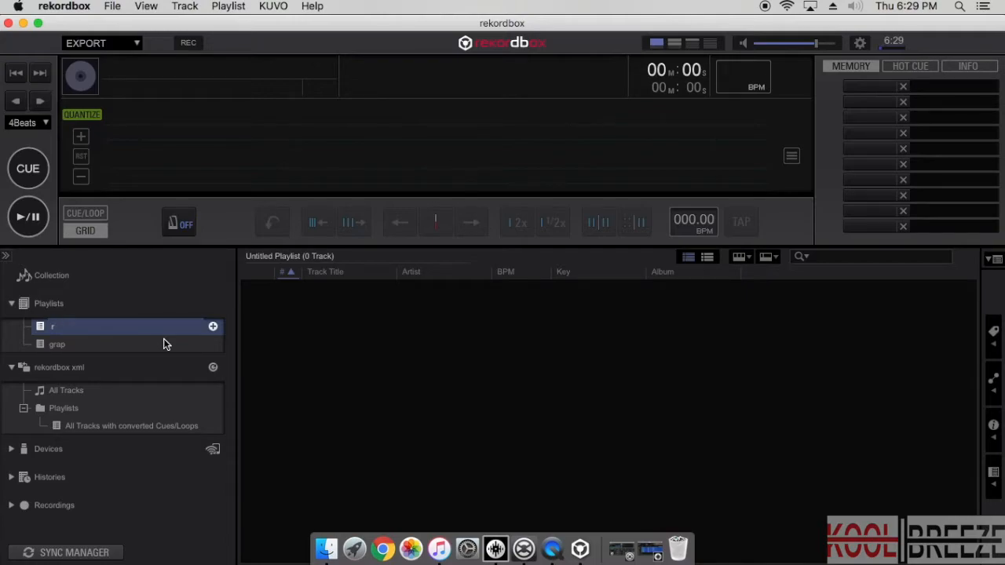
pyautogui.write('dem')
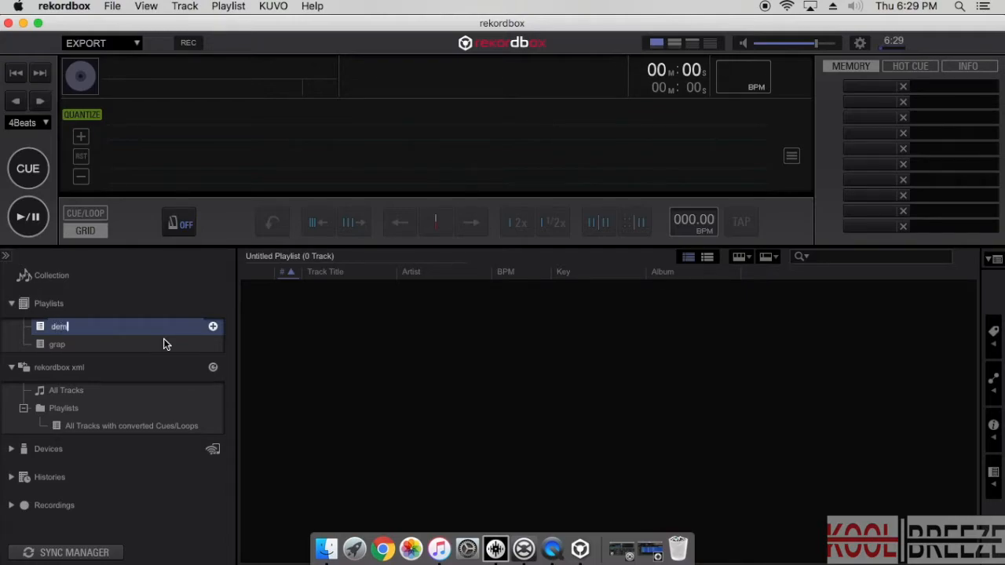
pyautogui.write('o rap')
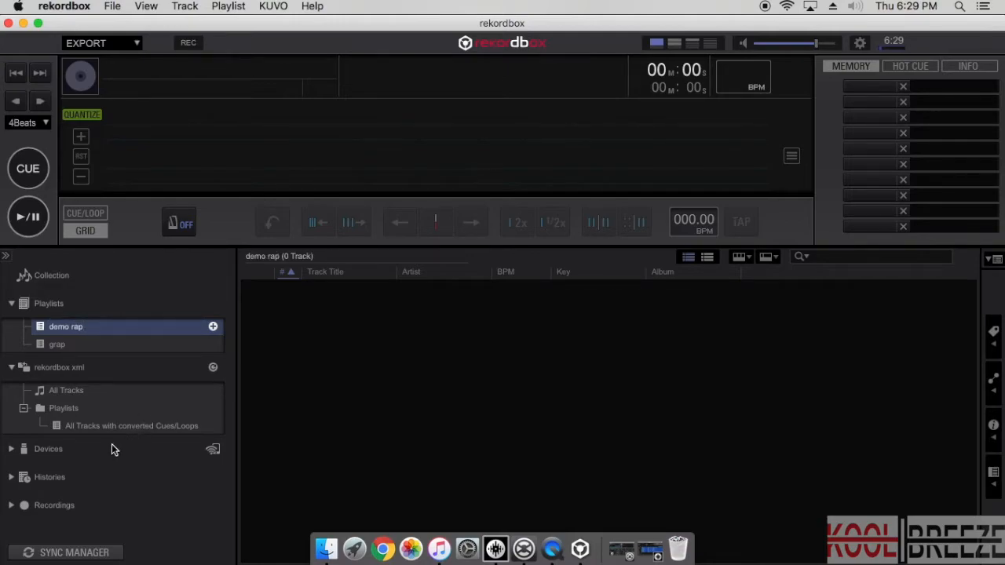
pyautogui.click(132, 425)
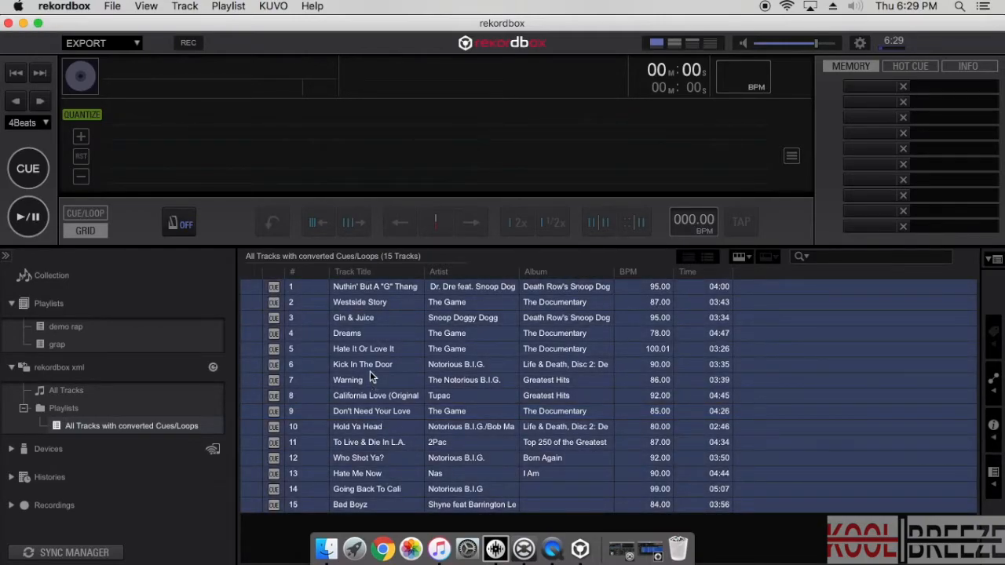
pyautogui.moveTo(355, 294)
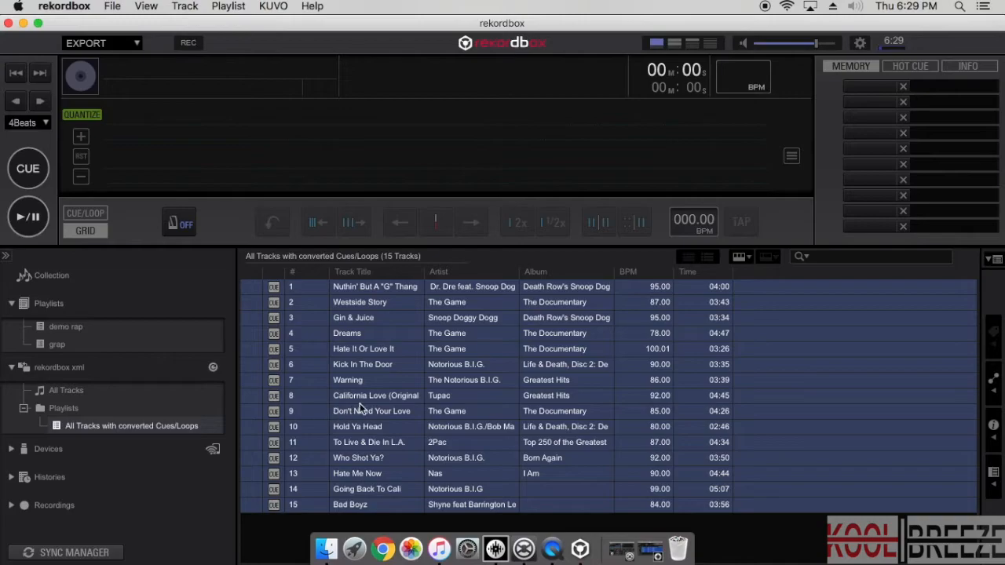
pyautogui.click(374, 286)
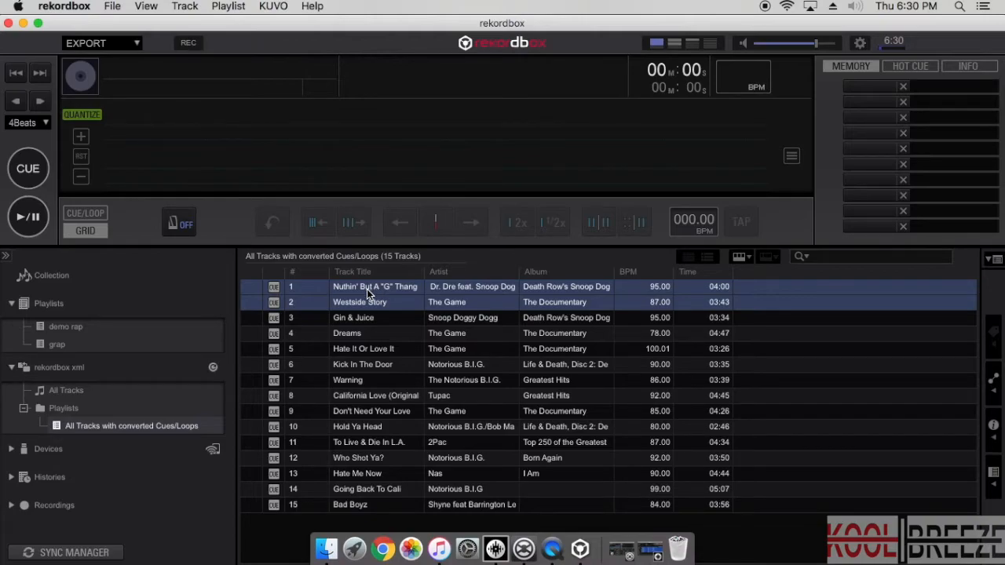
# Add the first two tracks to demo rap, load them, and trigger Westside Story's Serato cue
pyautogui.click(374, 286)
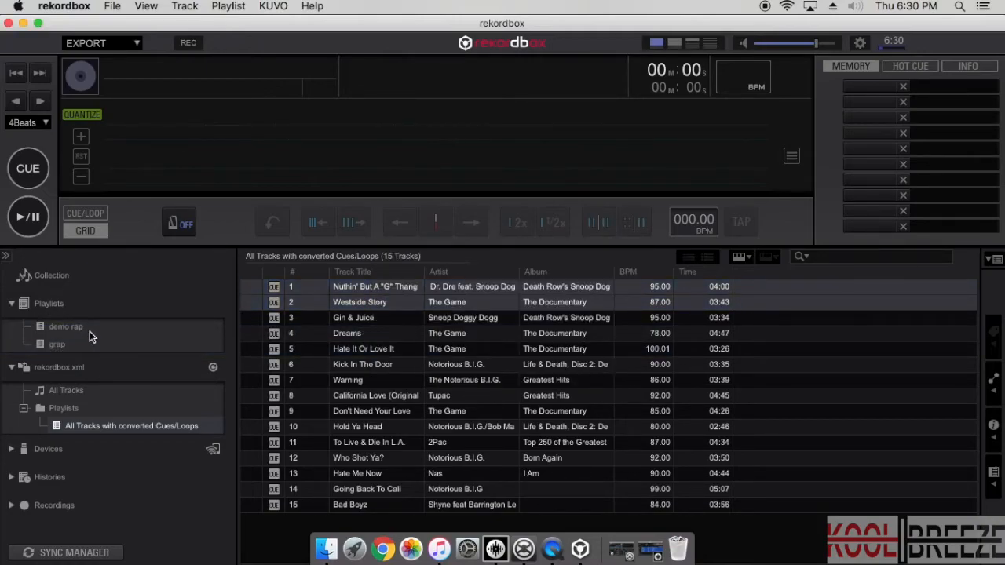
pyautogui.click(66, 325)
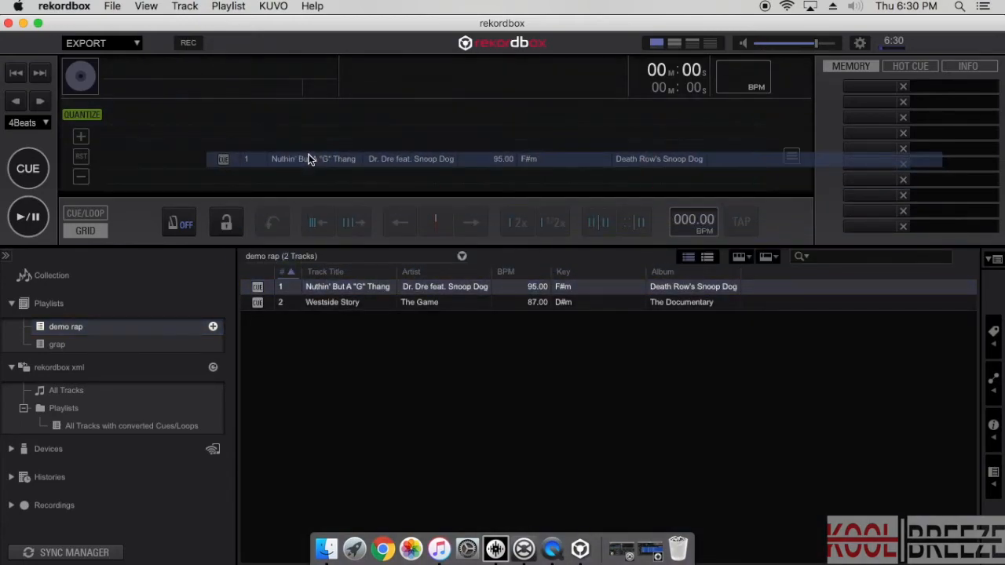
pyautogui.doubleClick(347, 286)
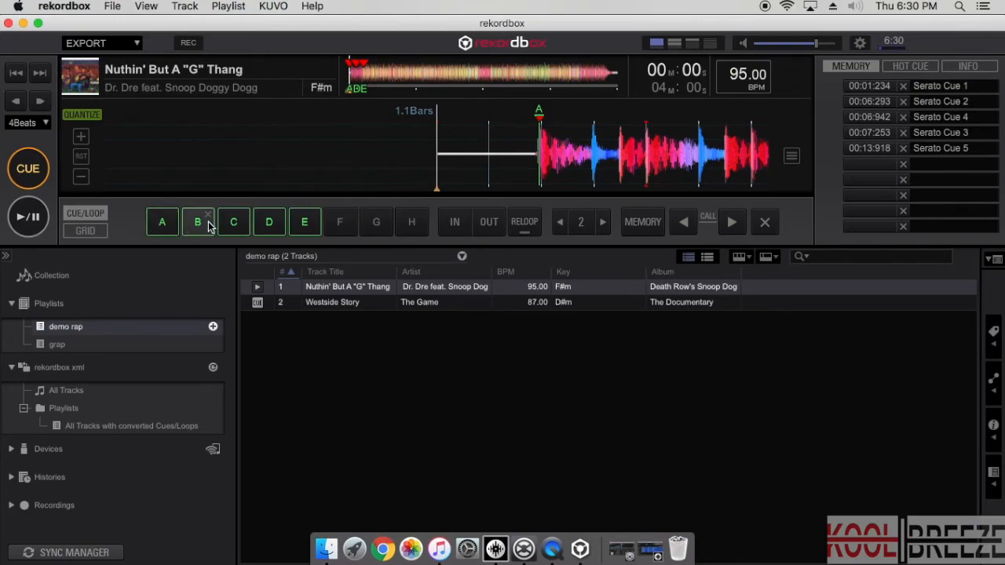
pyautogui.moveTo(162, 222)
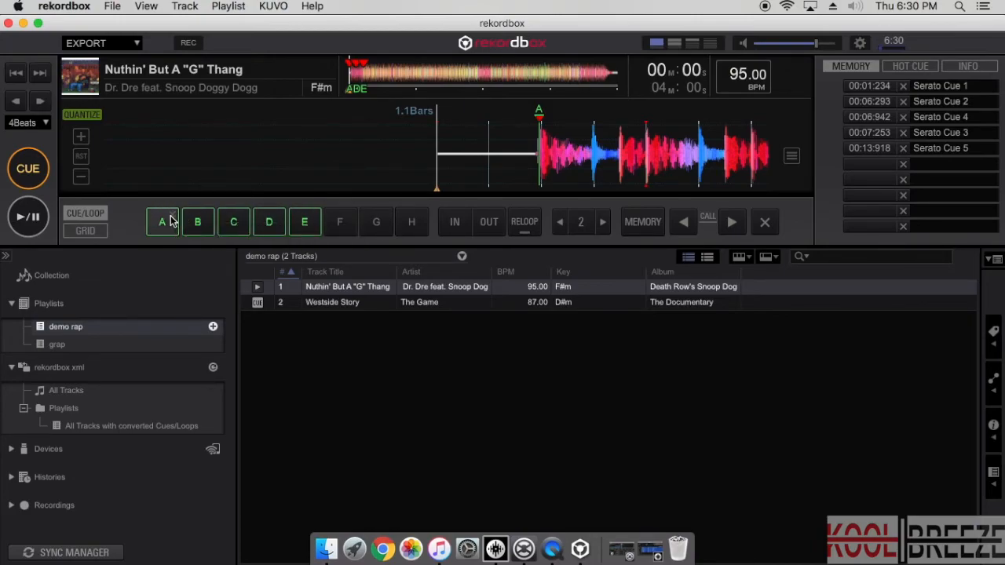
pyautogui.moveTo(306, 328)
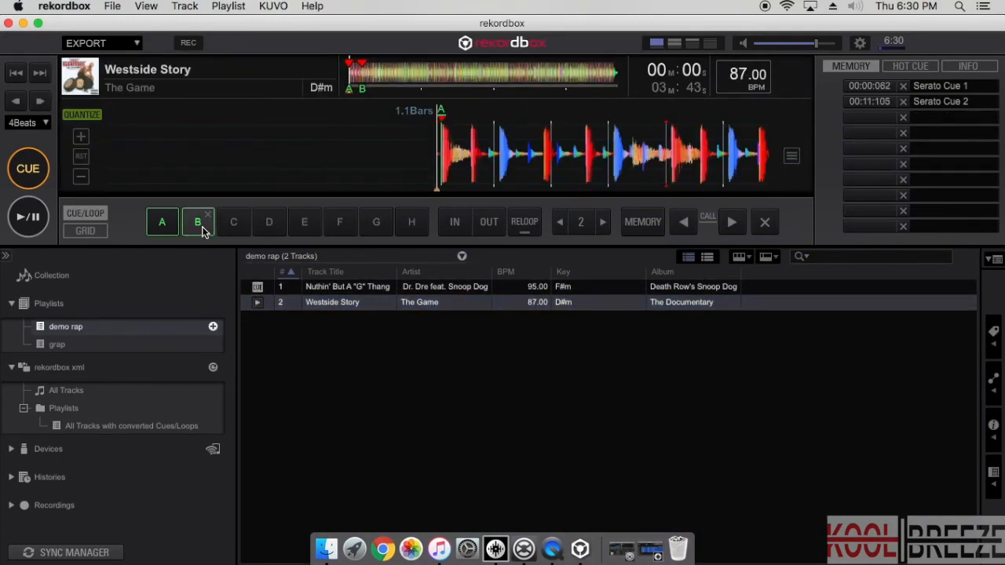
pyautogui.click(198, 222)
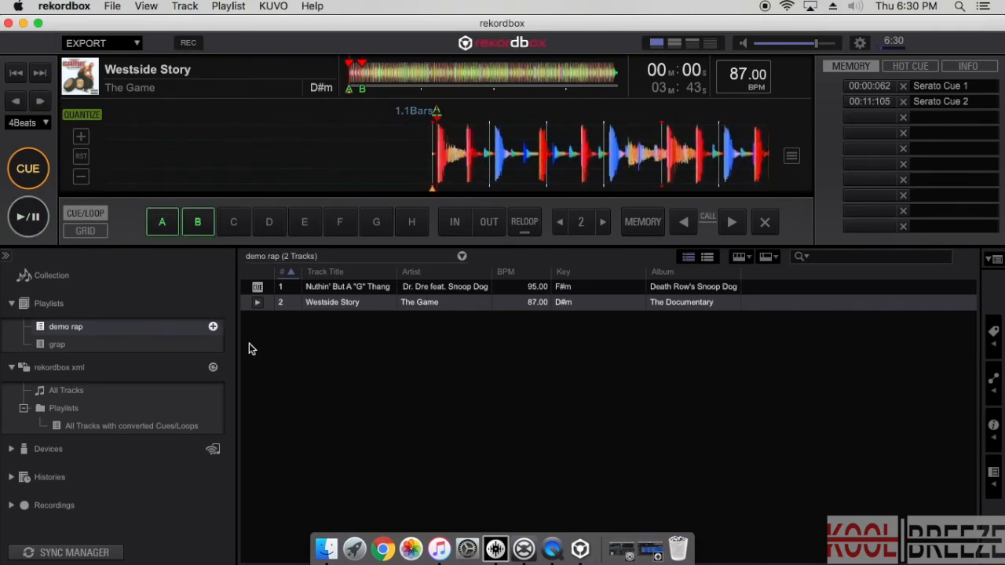
pyautogui.moveTo(371, 399)
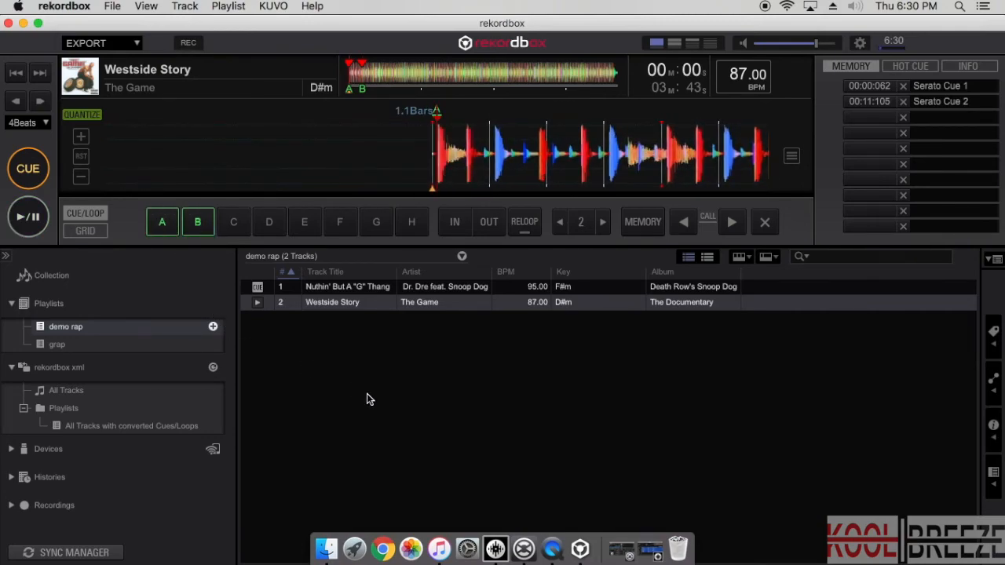